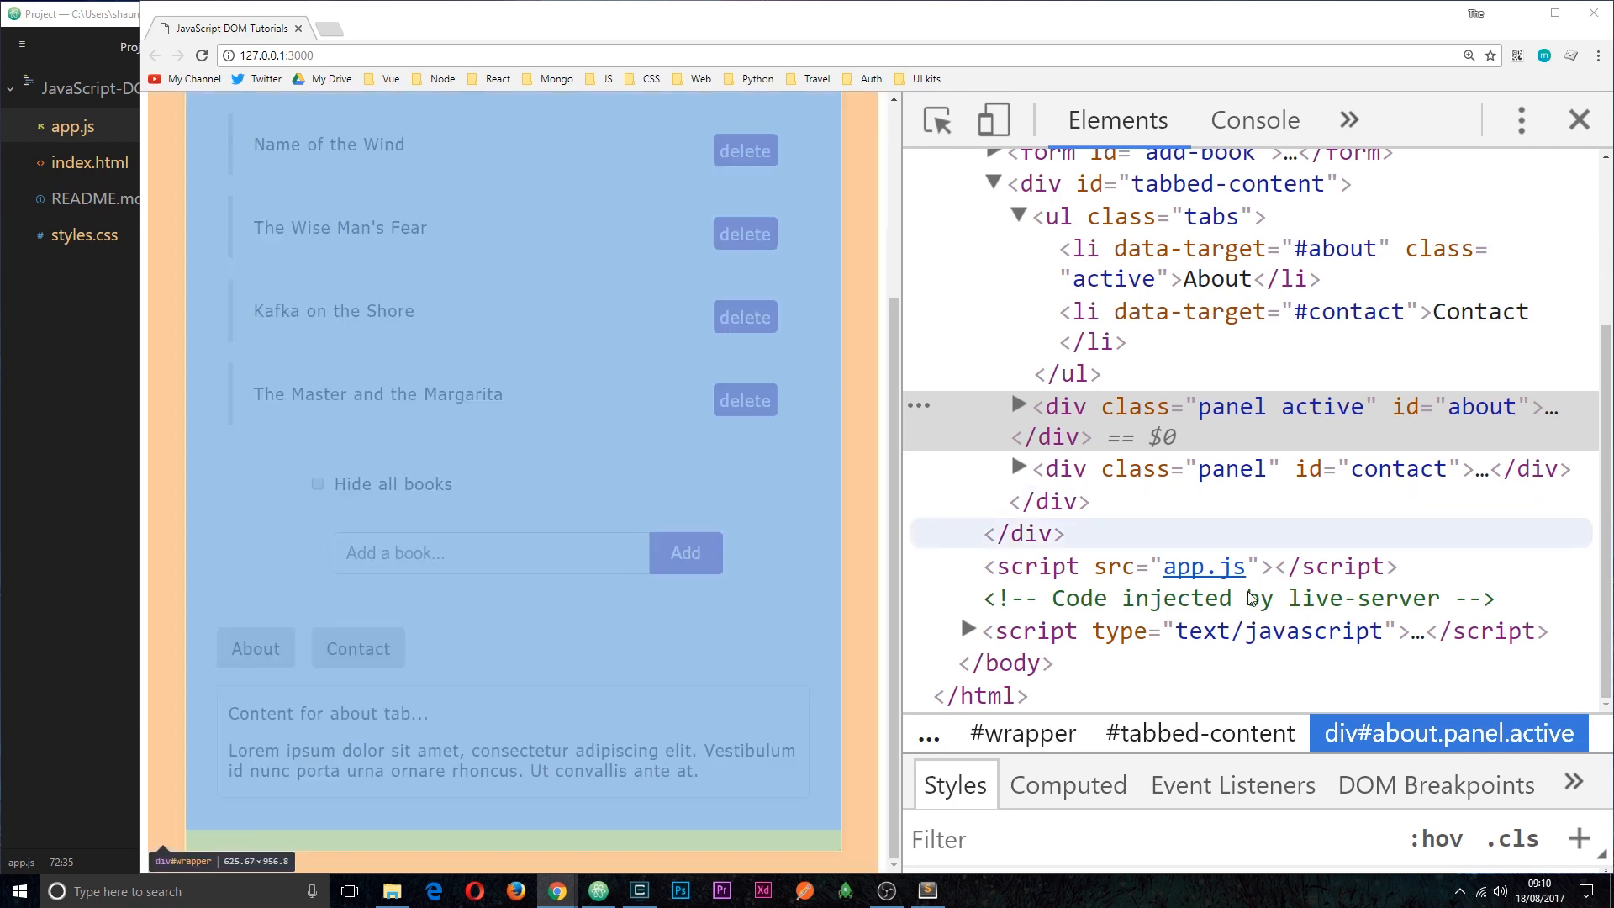
# Step: Add <script src="app.js"></script> below the title in index.html's head
pyautogui.click(1266, 632)
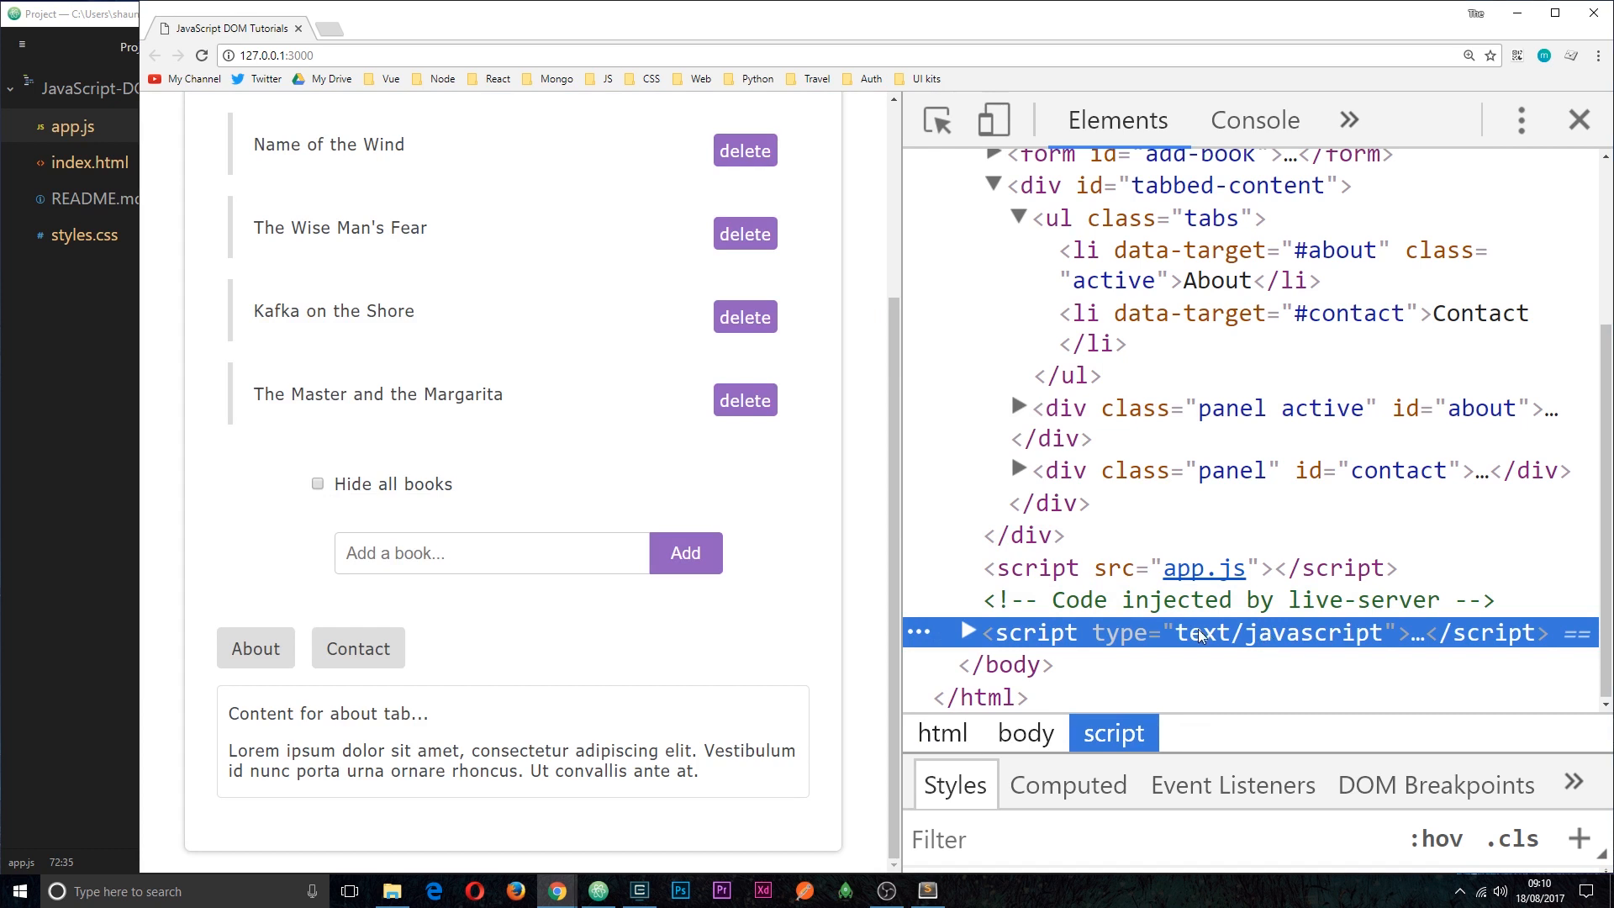
pyautogui.moveTo(1236, 407)
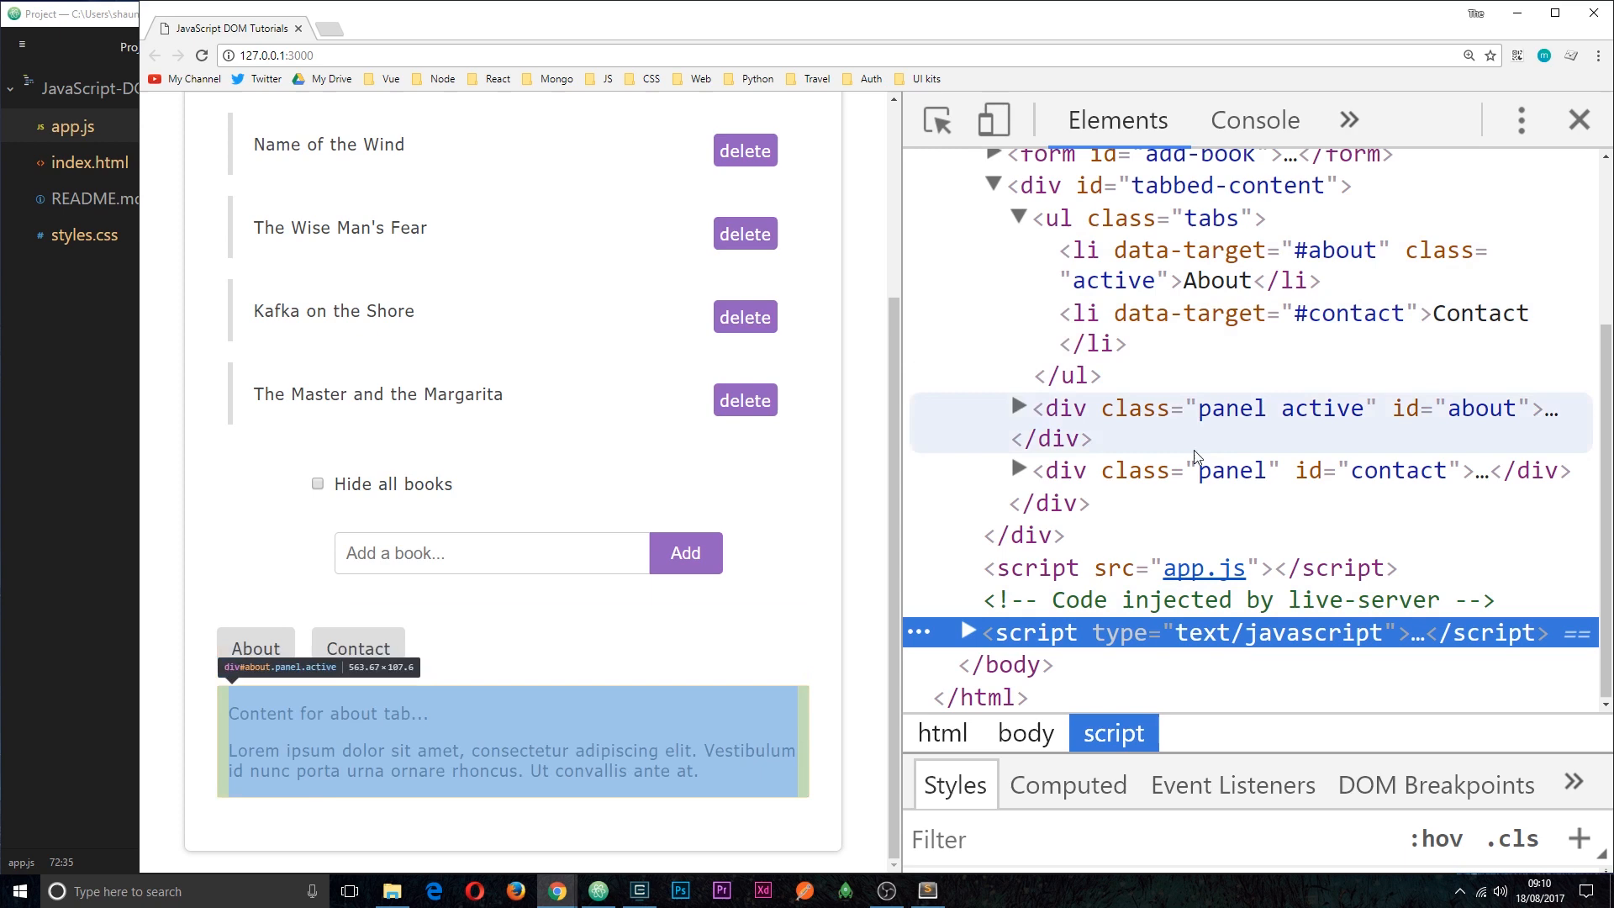
pyautogui.moveTo(1194, 578)
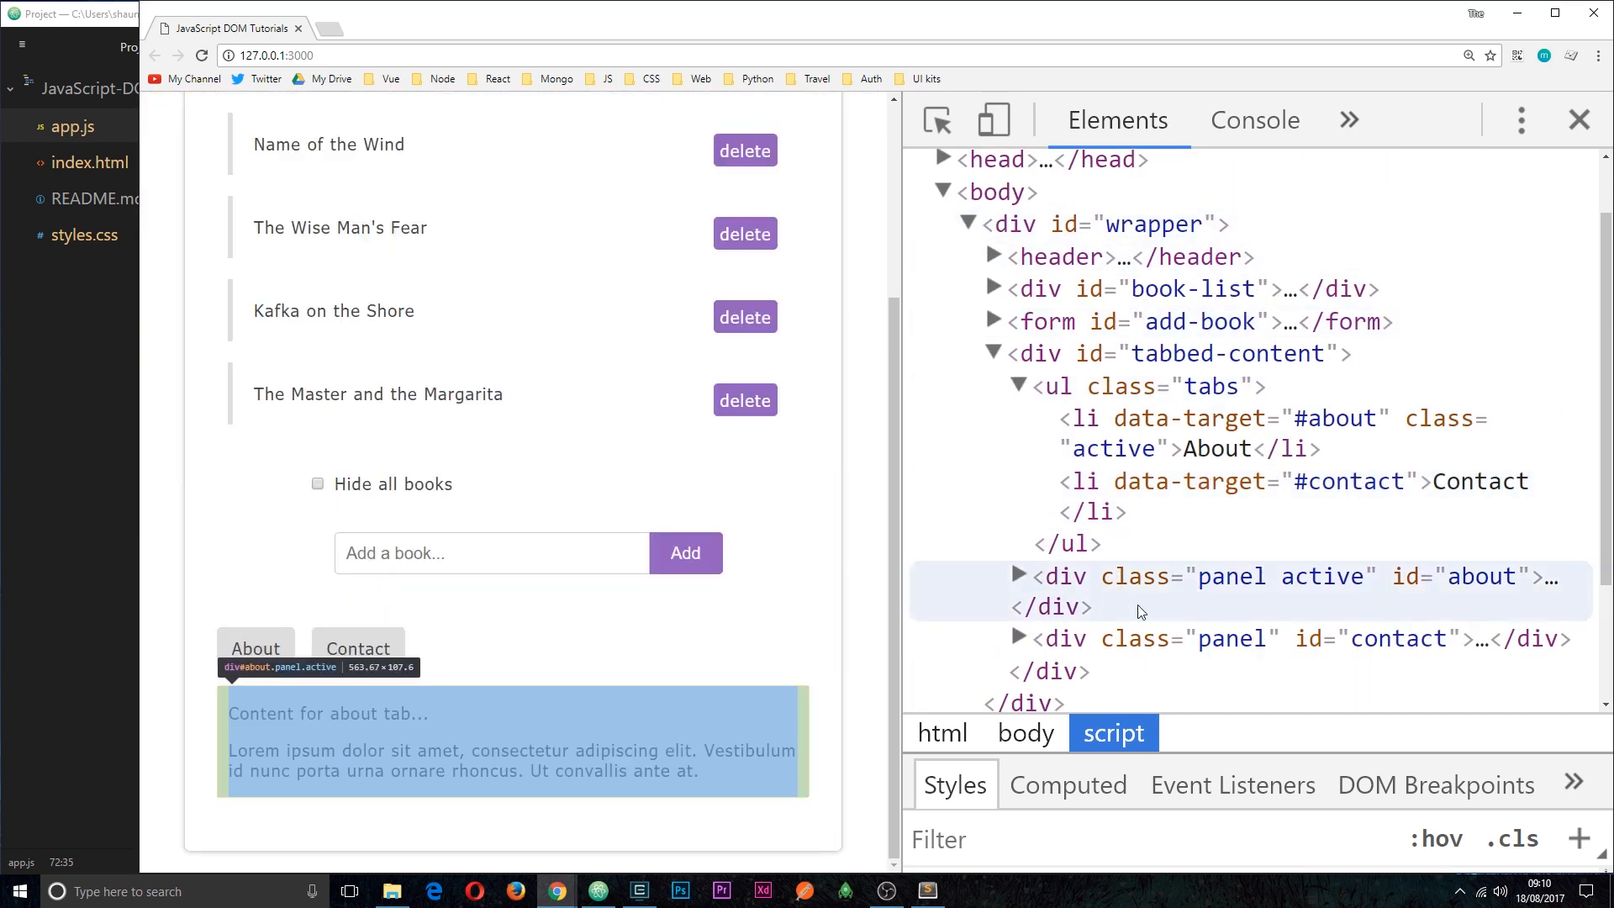
pyautogui.moveTo(1189, 287)
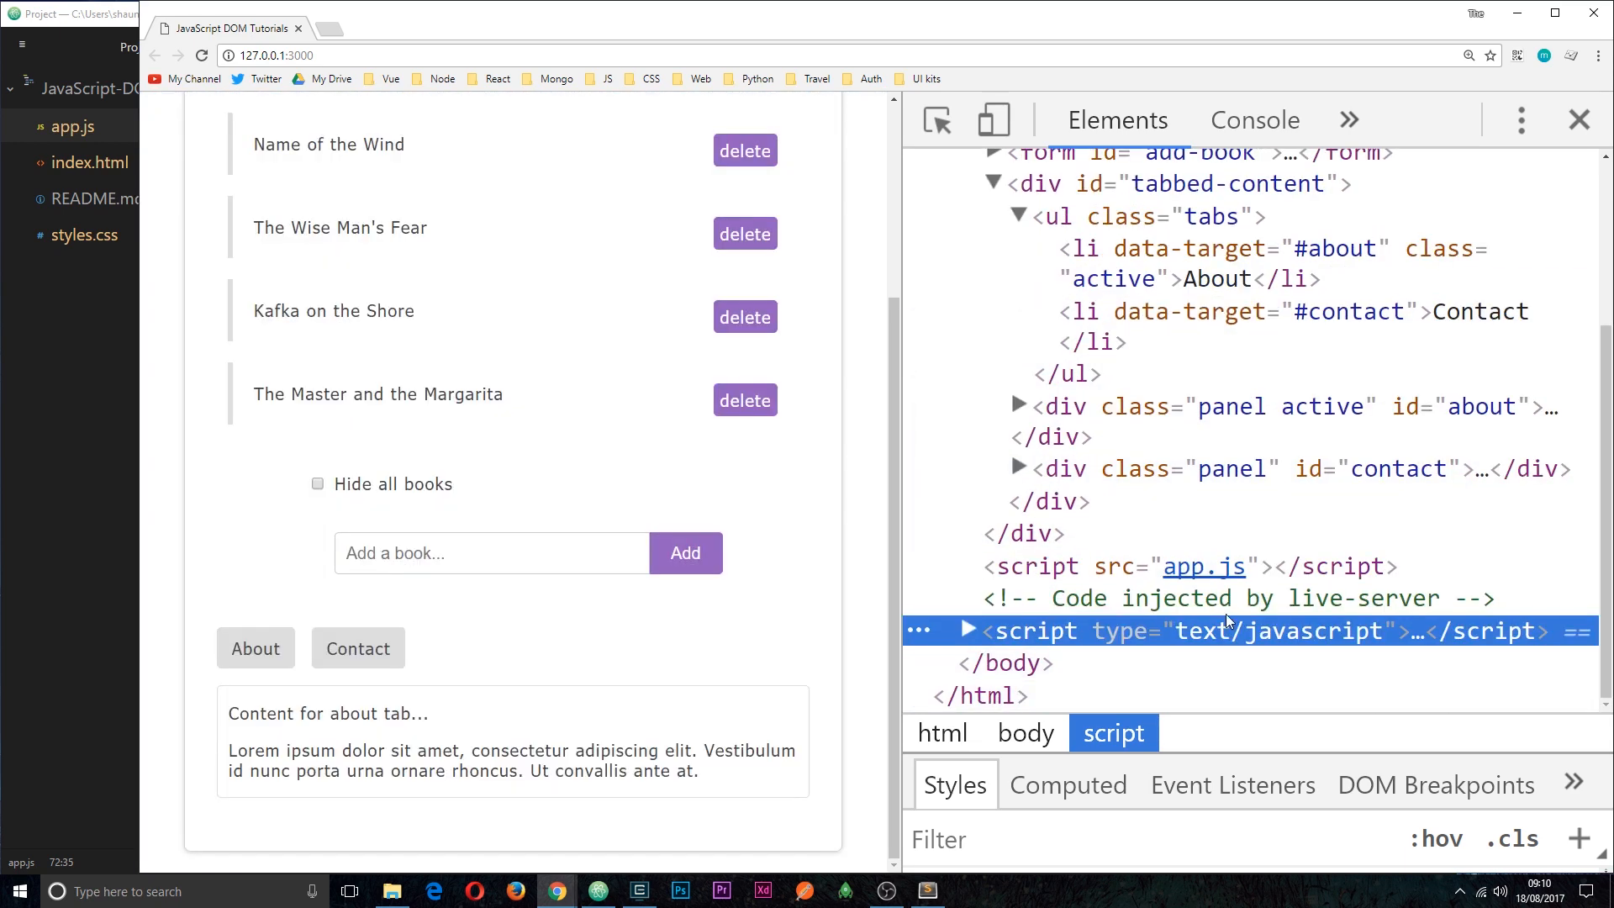
pyautogui.moveTo(1231, 627)
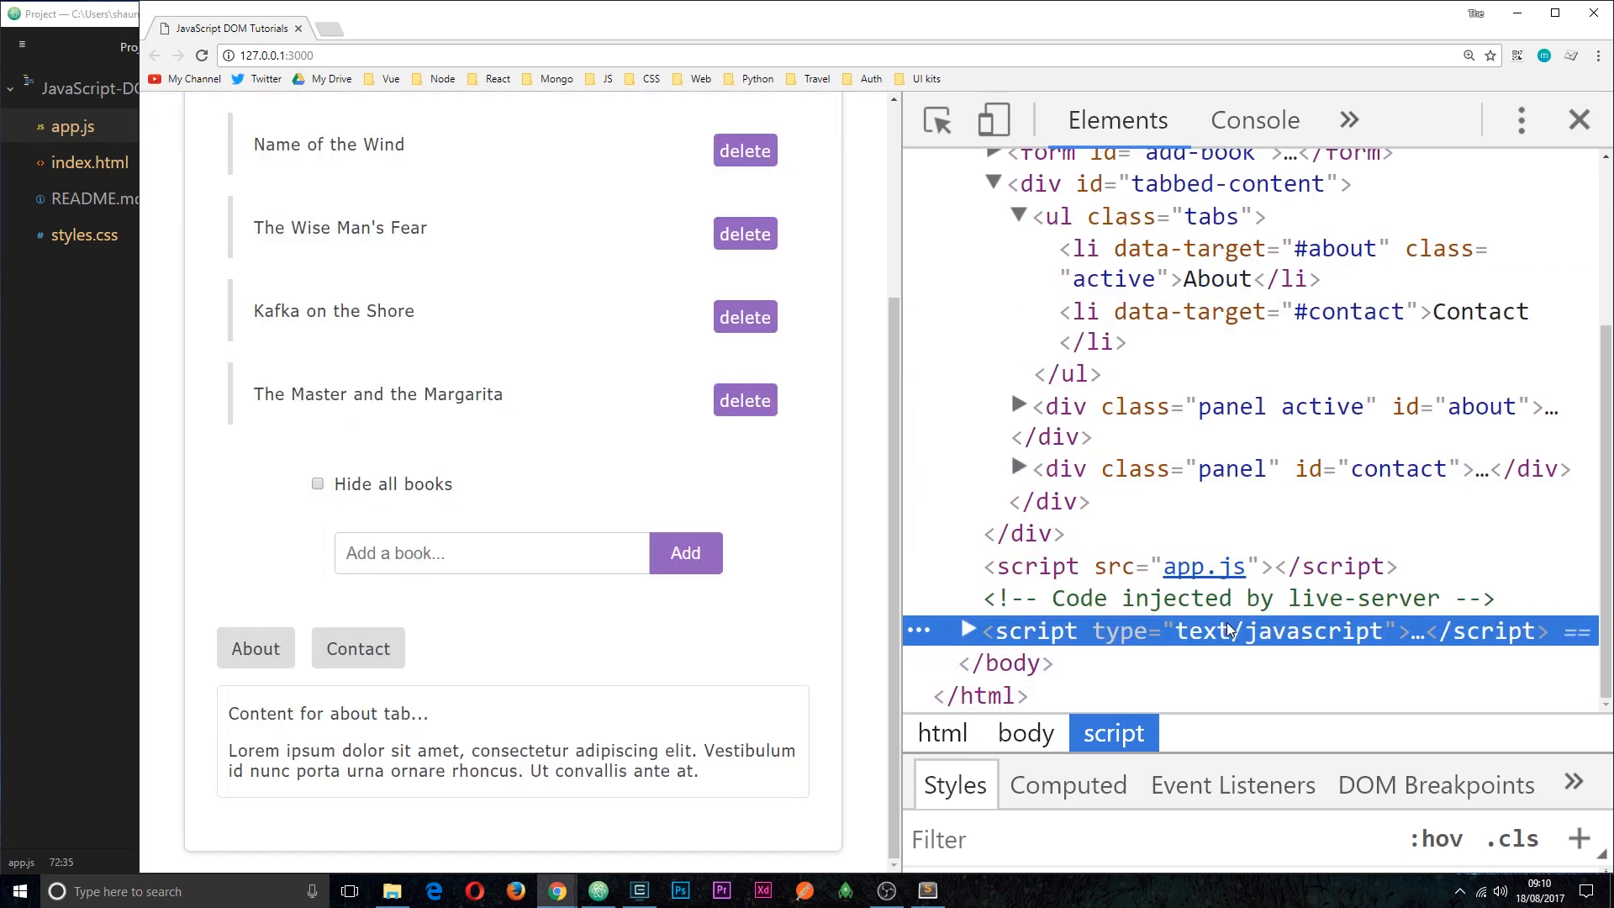
pyautogui.click(597, 891)
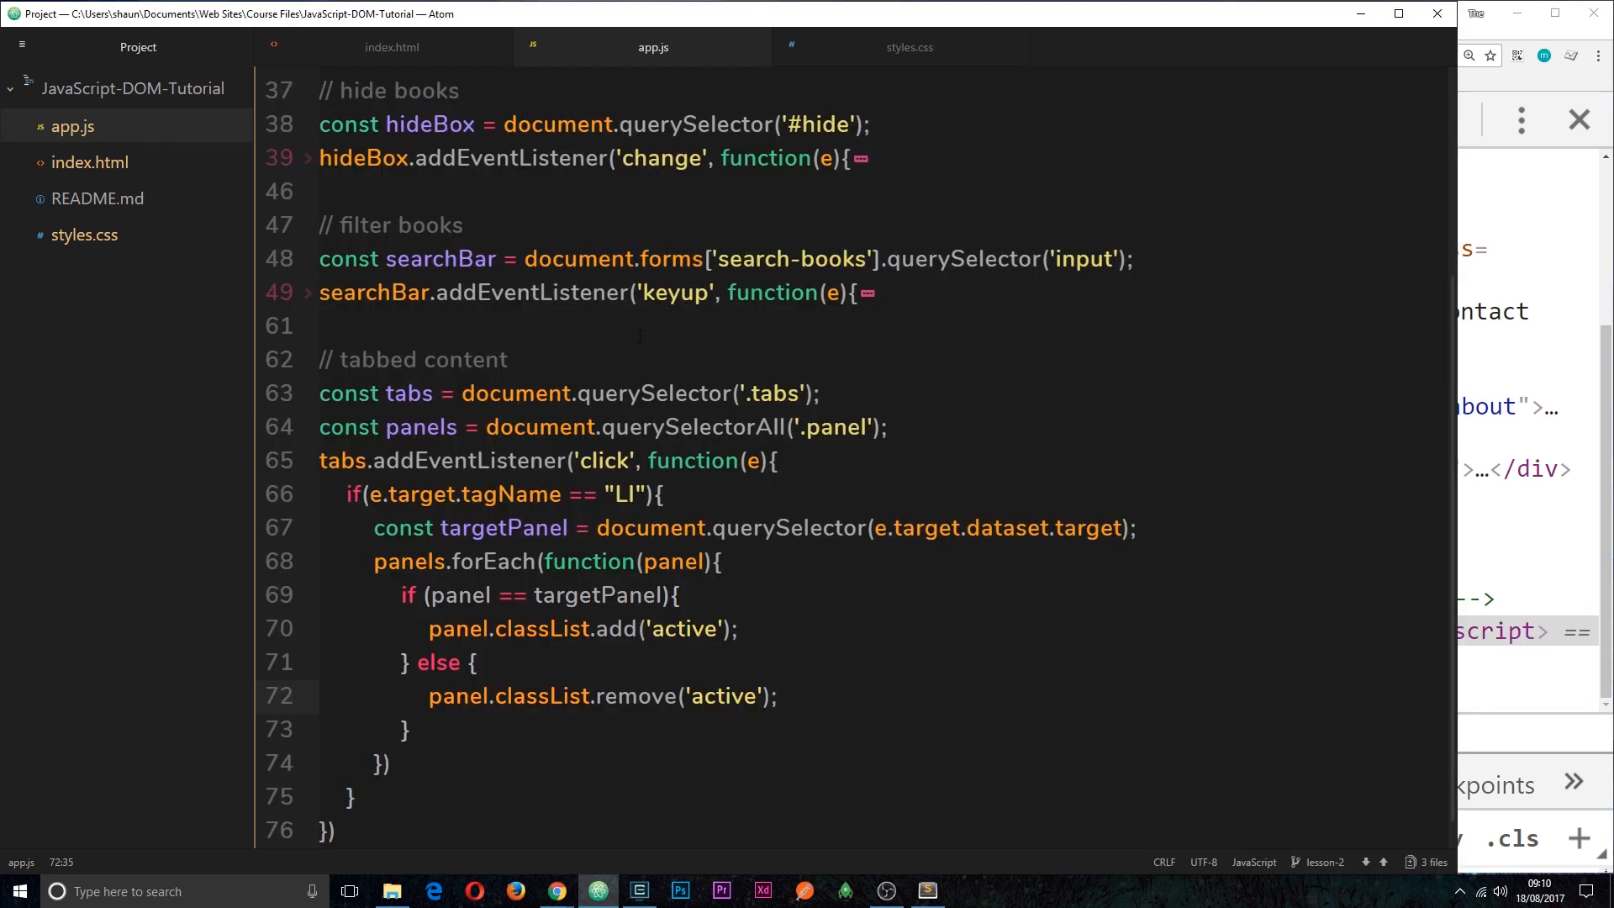
pyautogui.click(388, 47)
pyautogui.write('<title>JavaScript DOM Tutorials</title>')
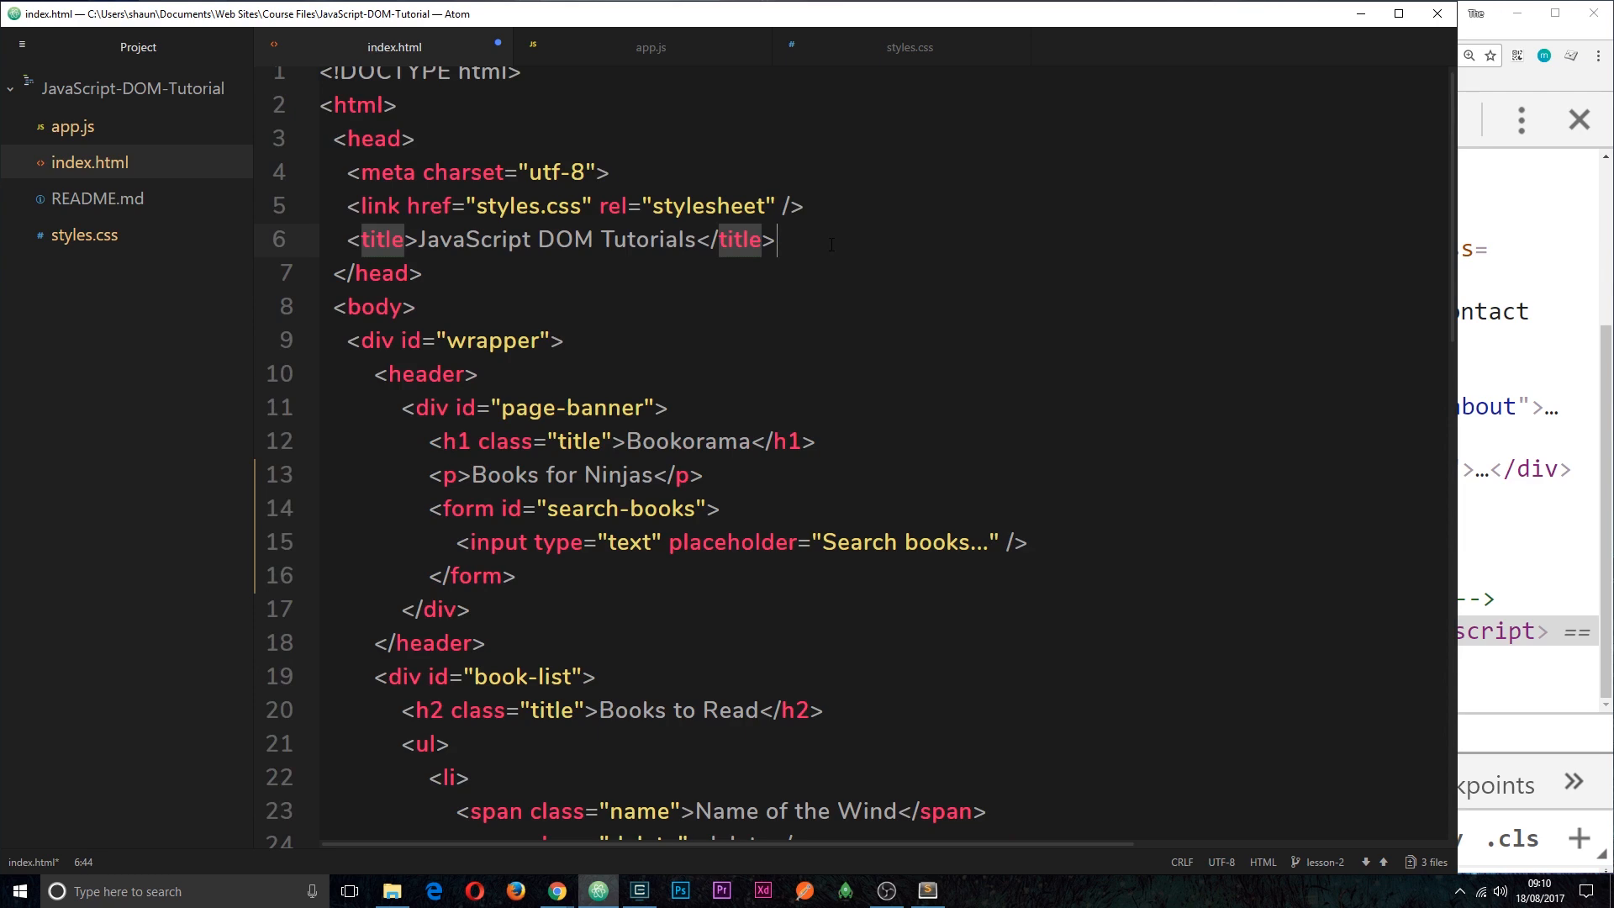
pyautogui.write('<script src="app.js"></script>')
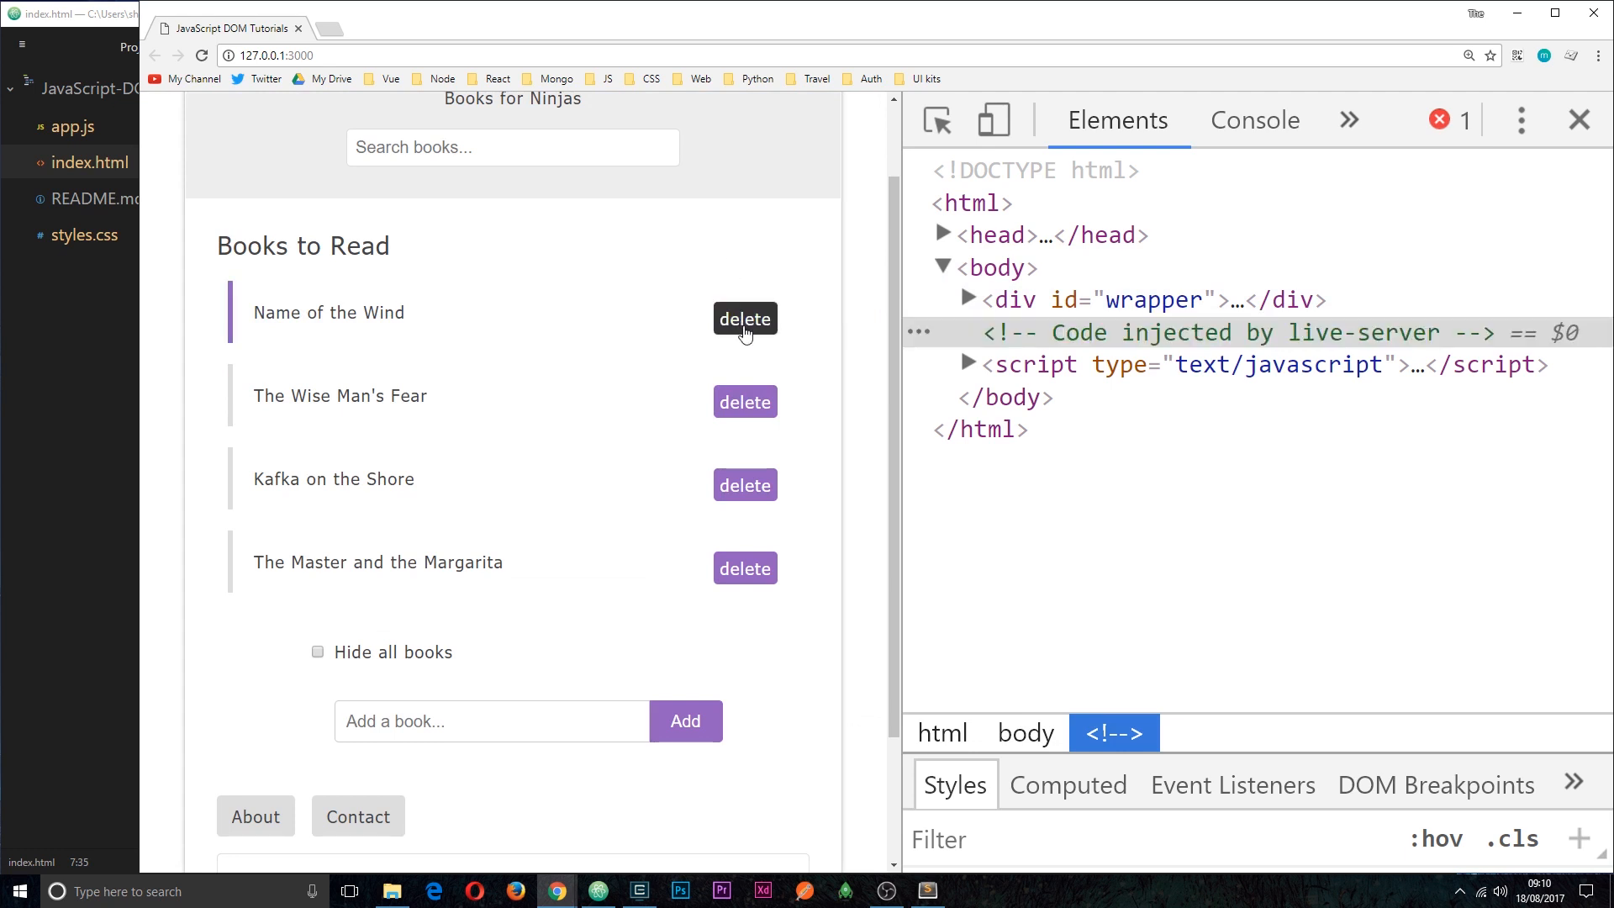
pyautogui.moveTo(575, 165)
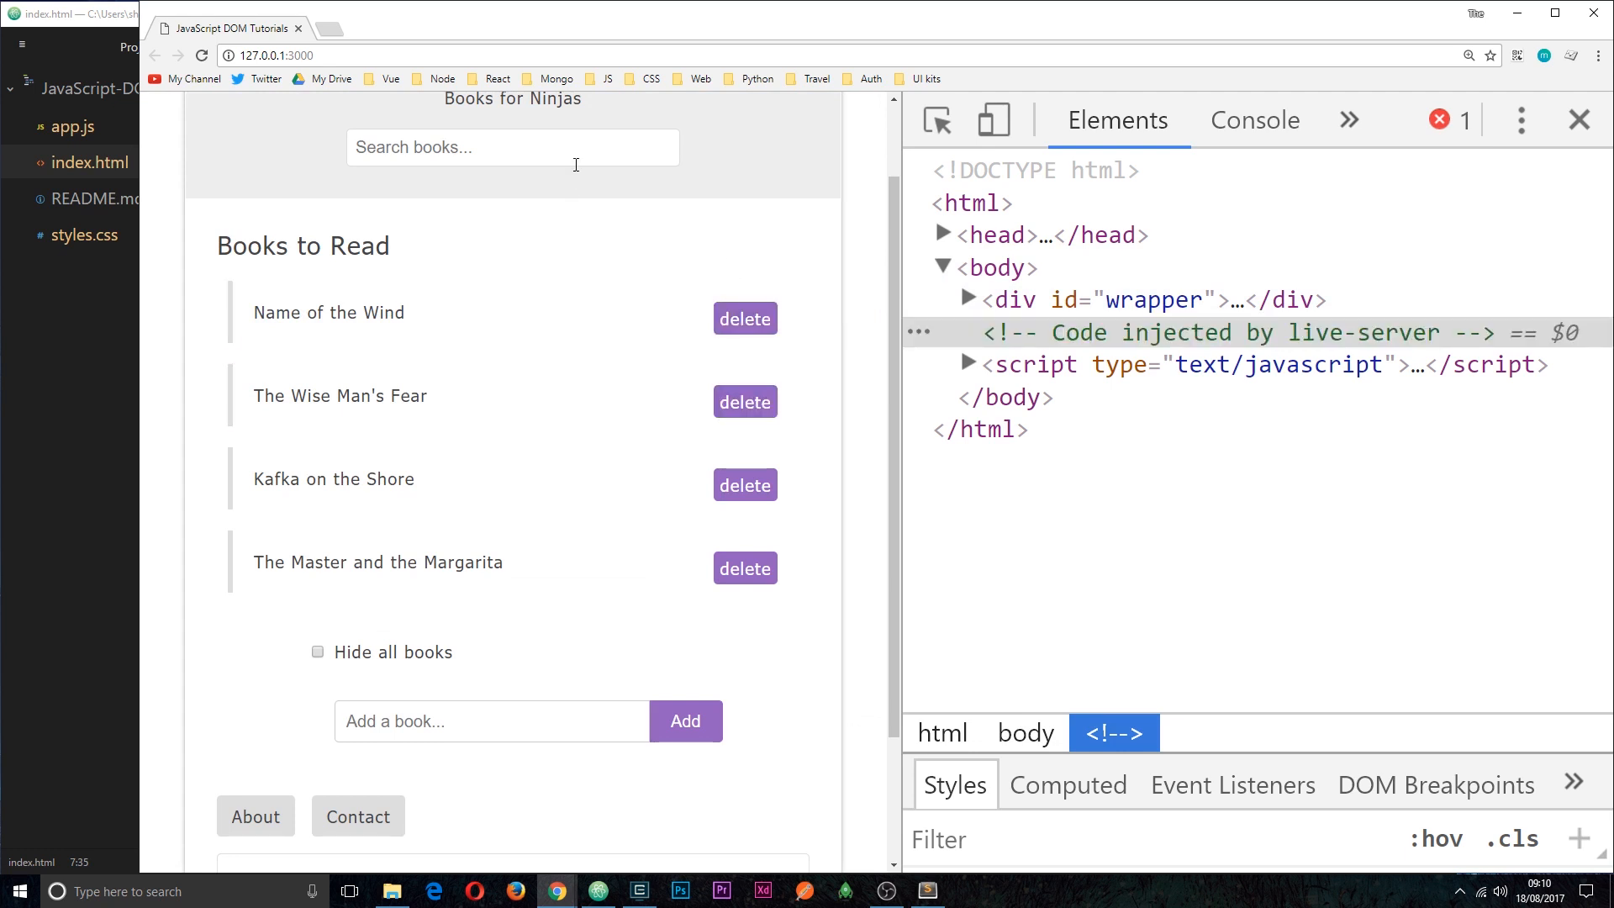
pyautogui.write('the')
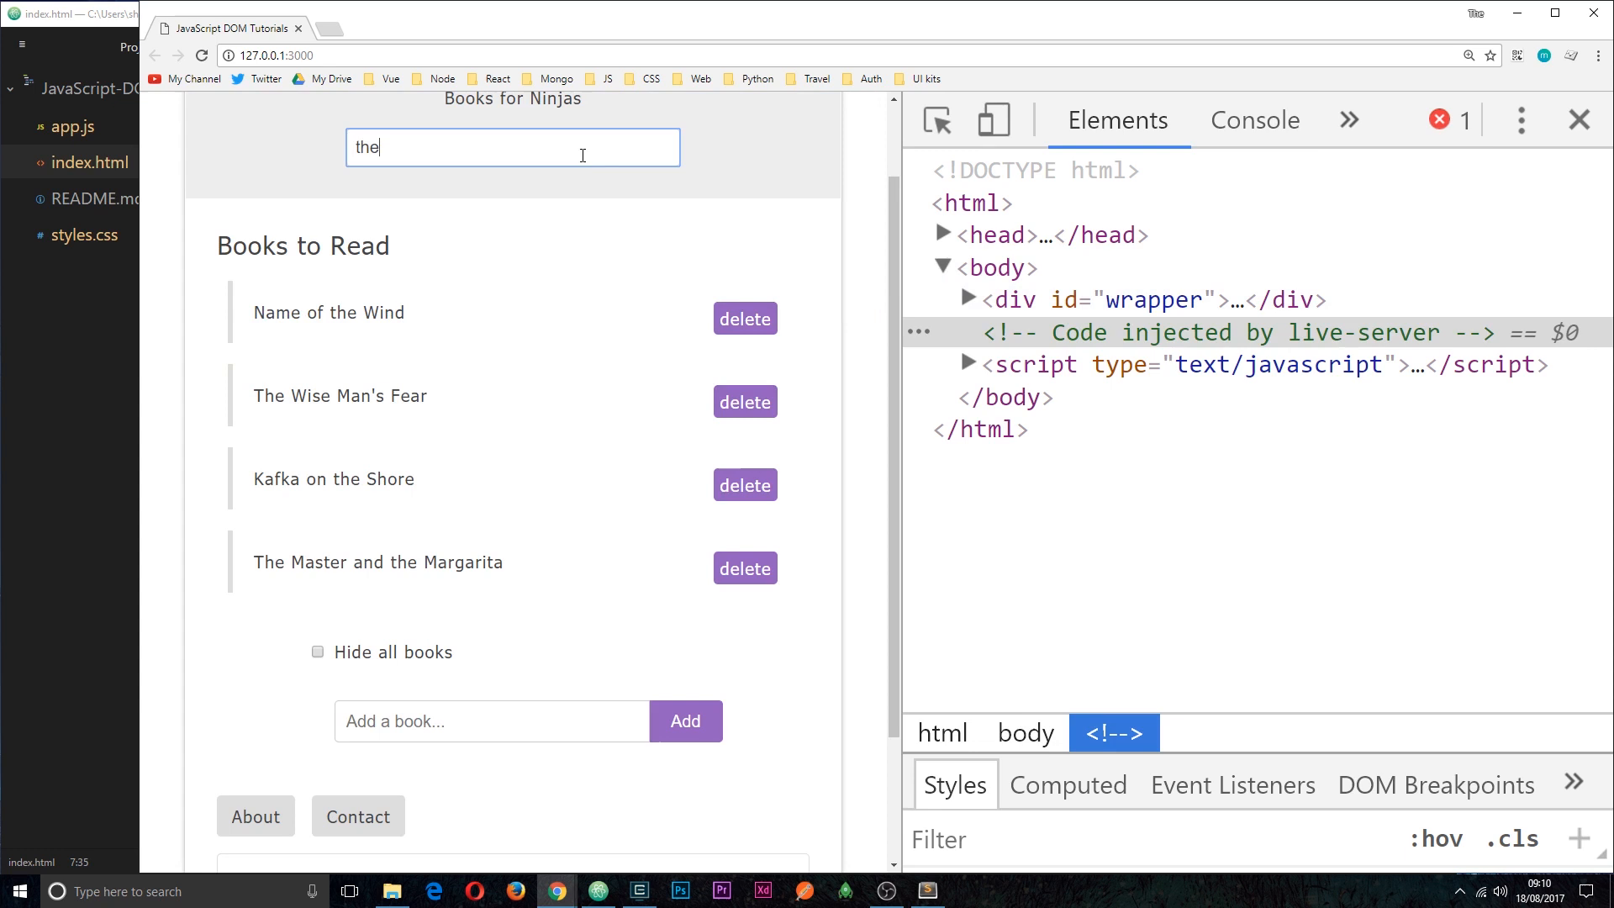
pyautogui.moveTo(387, 703)
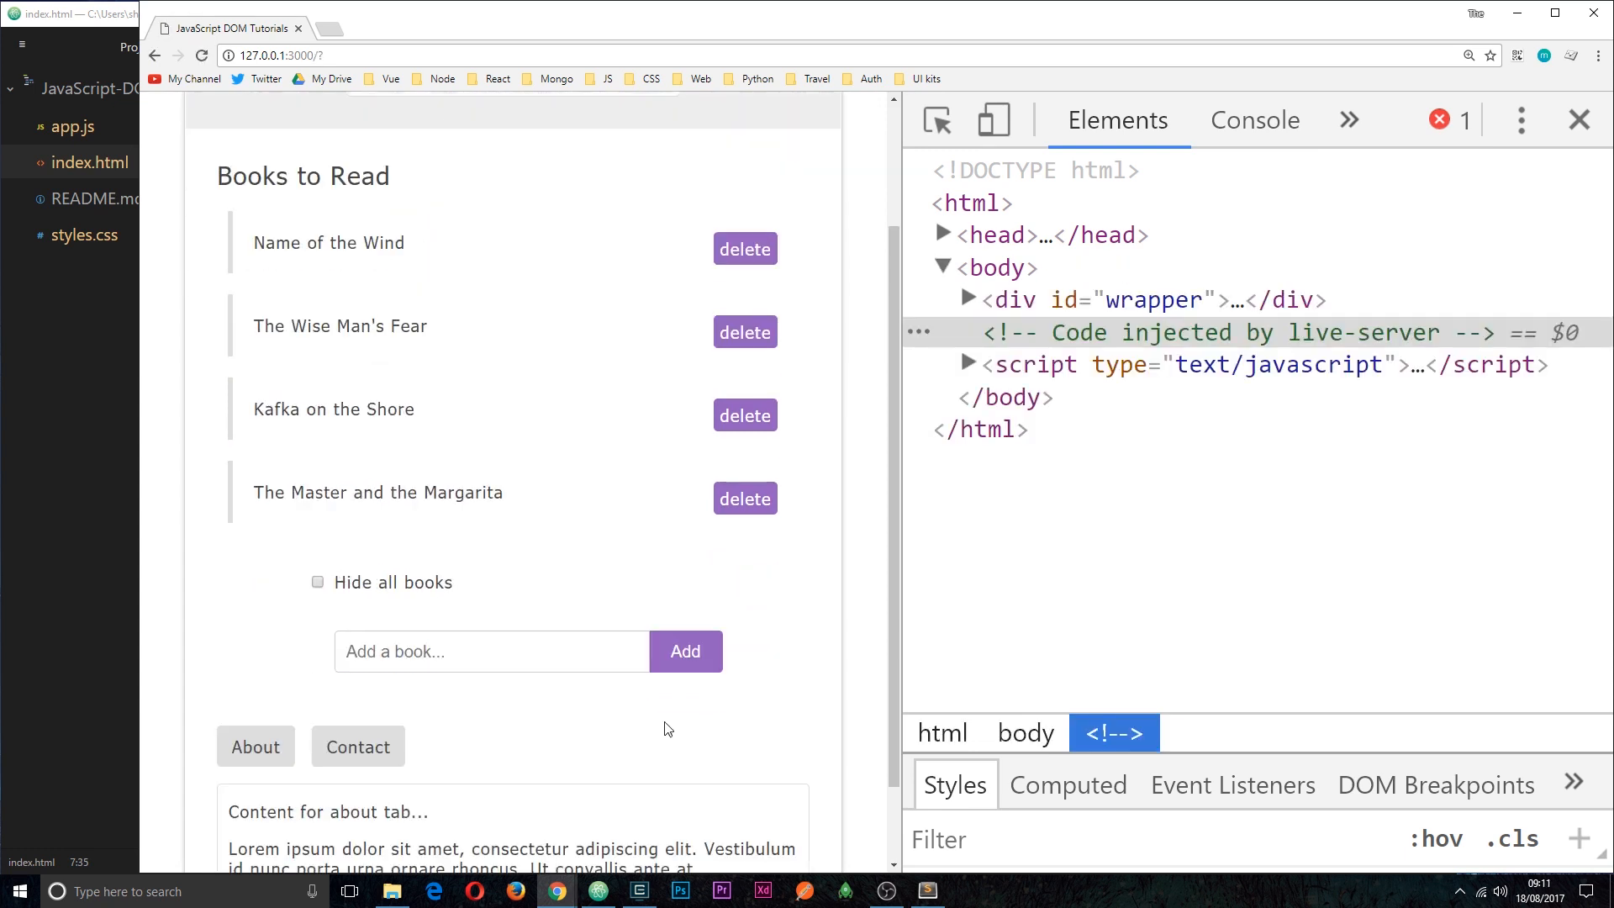
pyautogui.scroll(-3)
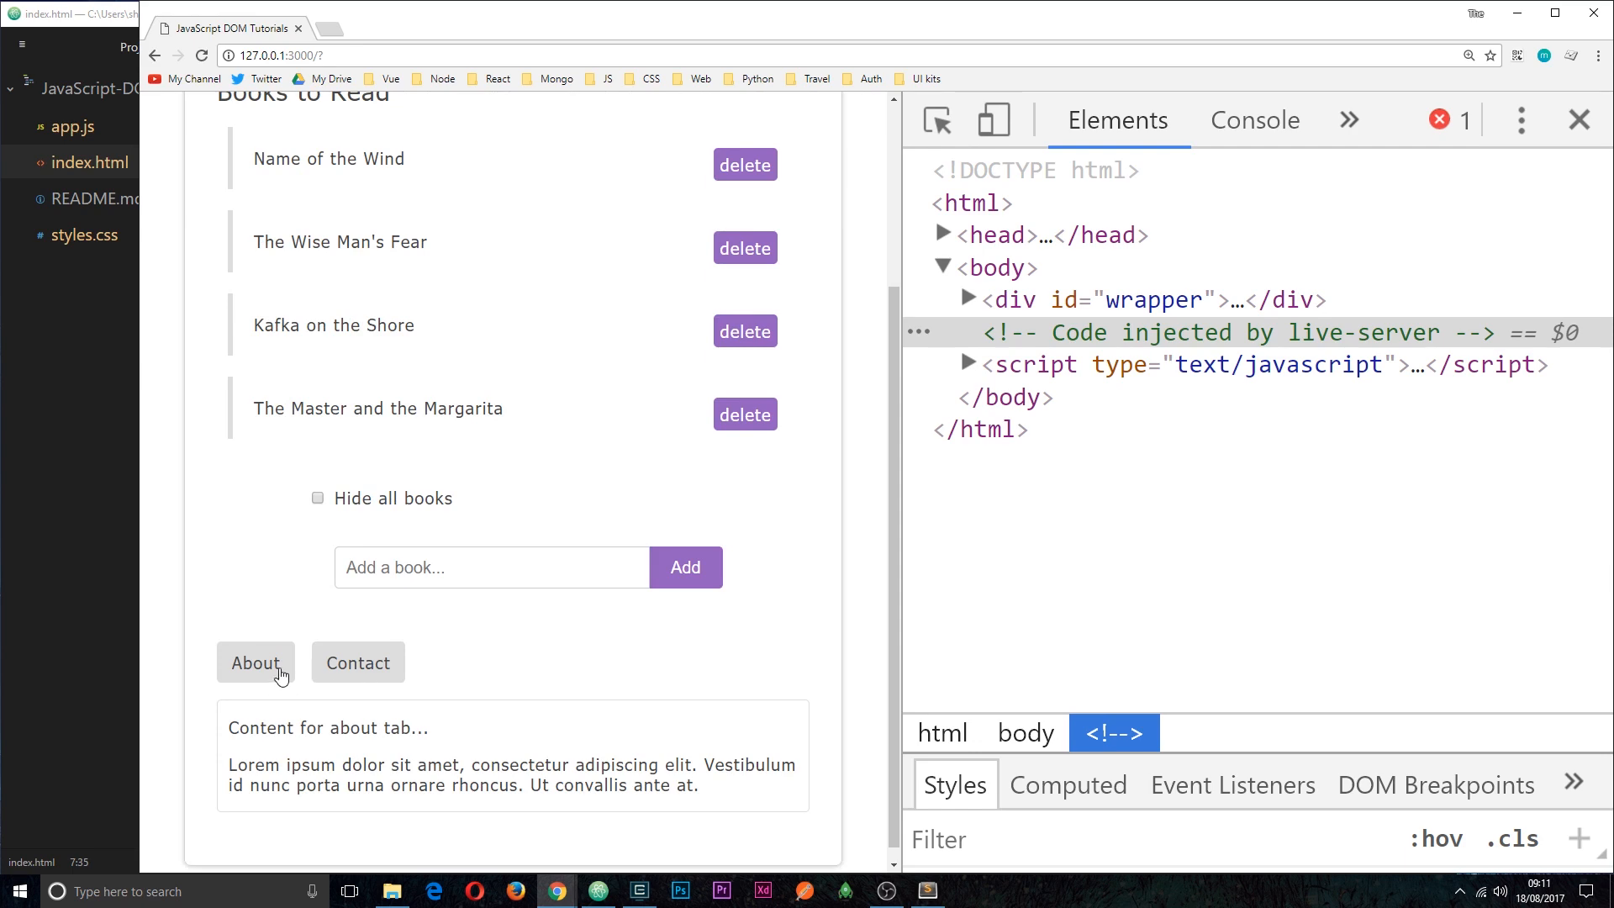
pyautogui.scroll(3)
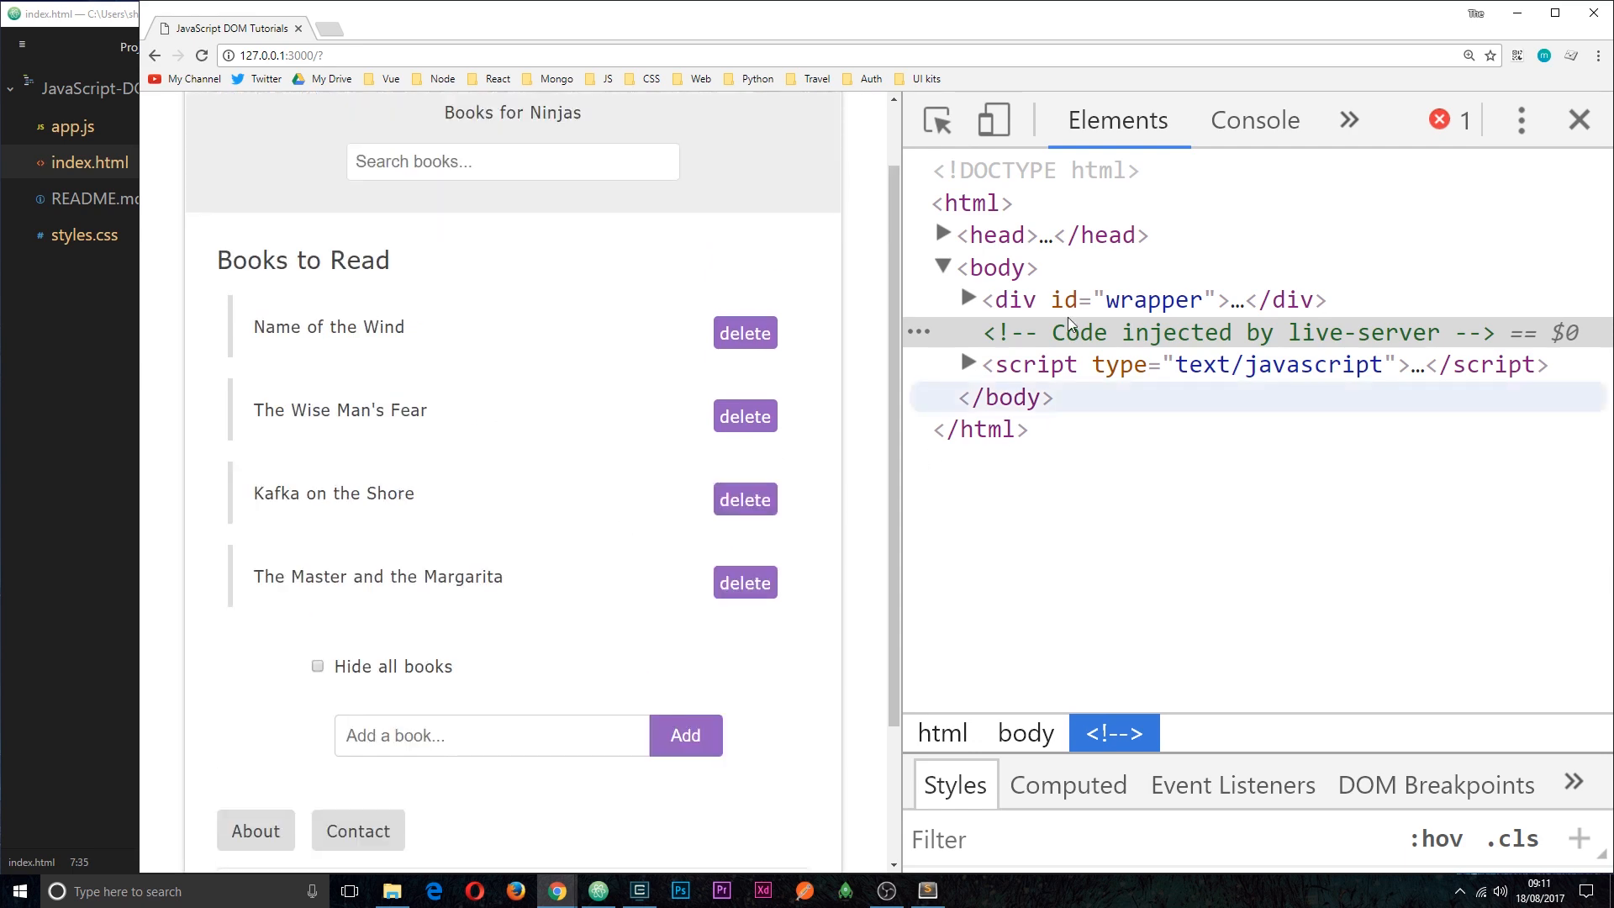
pyautogui.click(597, 891)
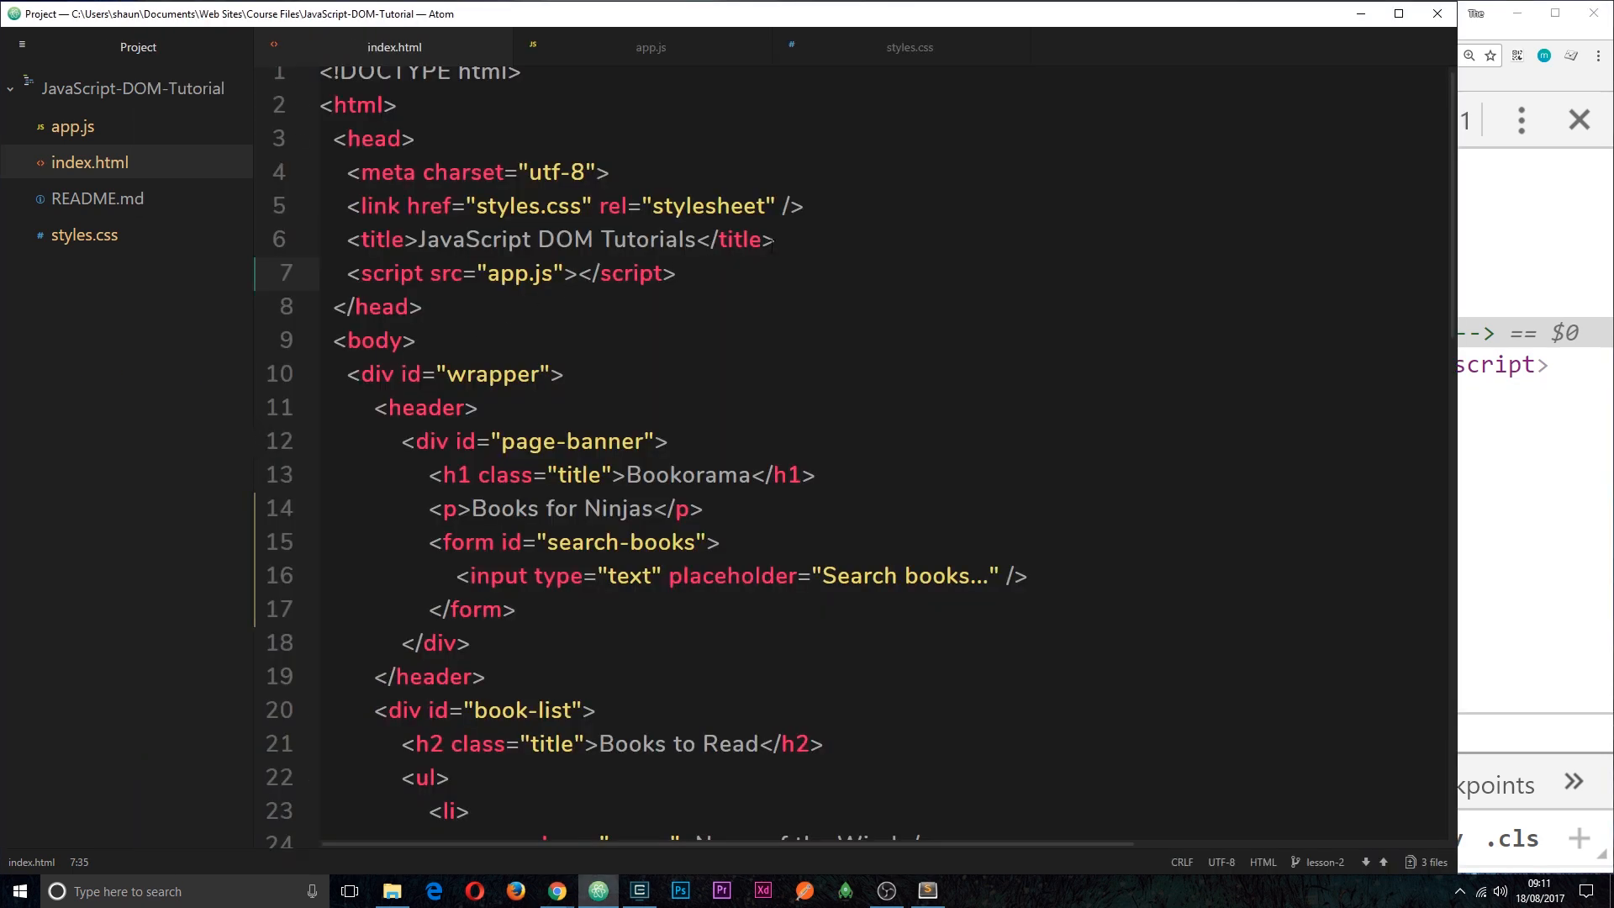
pyautogui.tripleClick(509, 272)
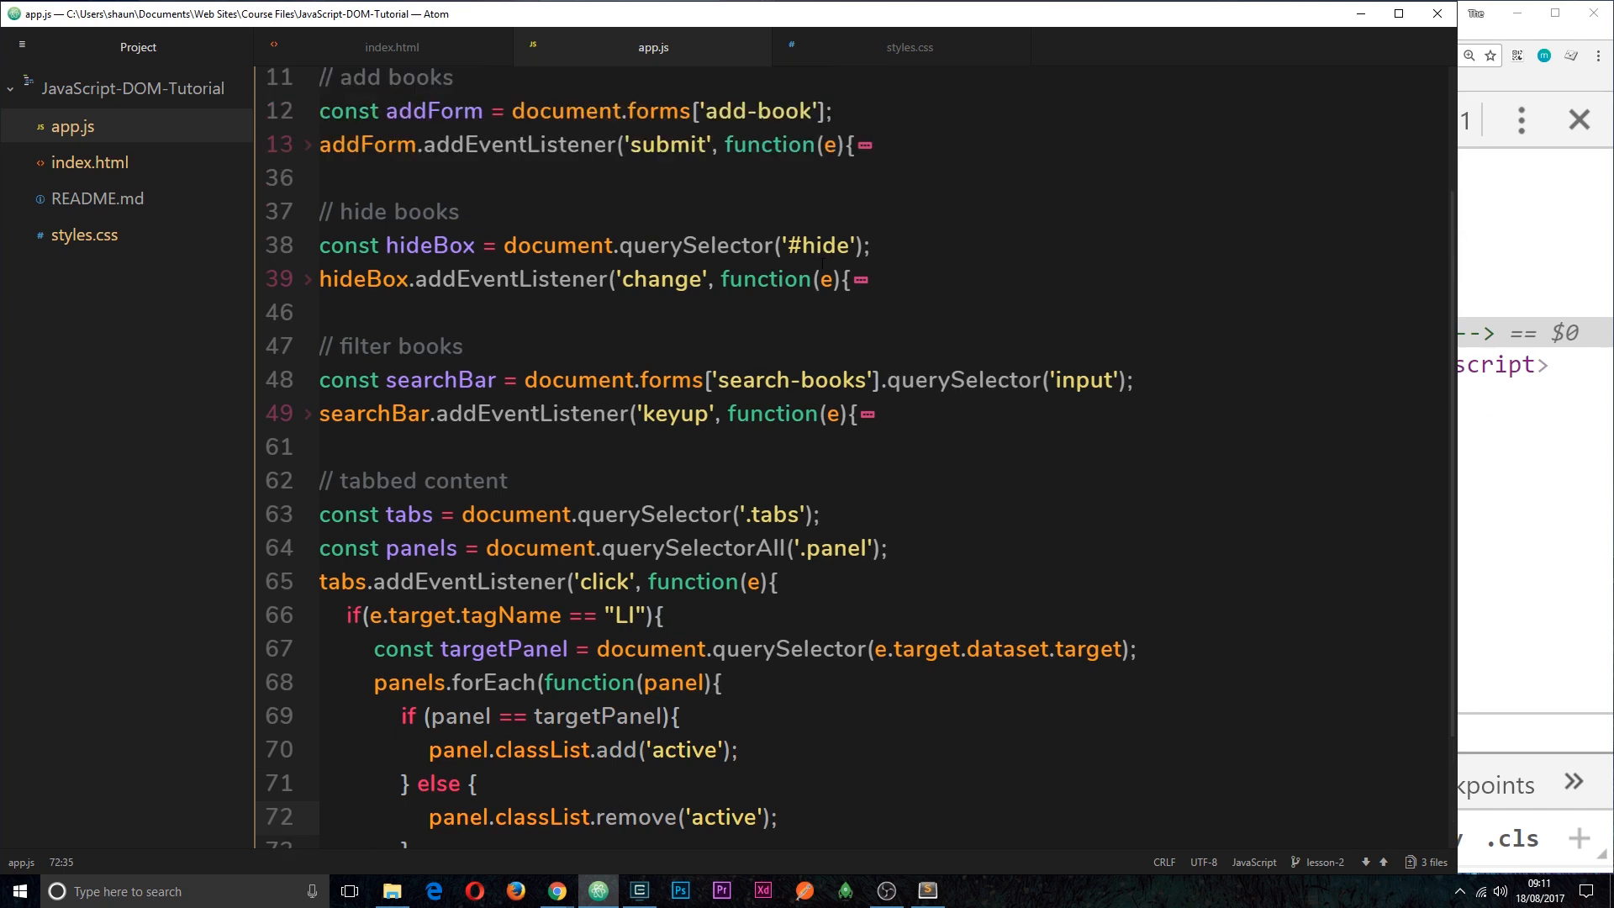
pyautogui.click(617, 817)
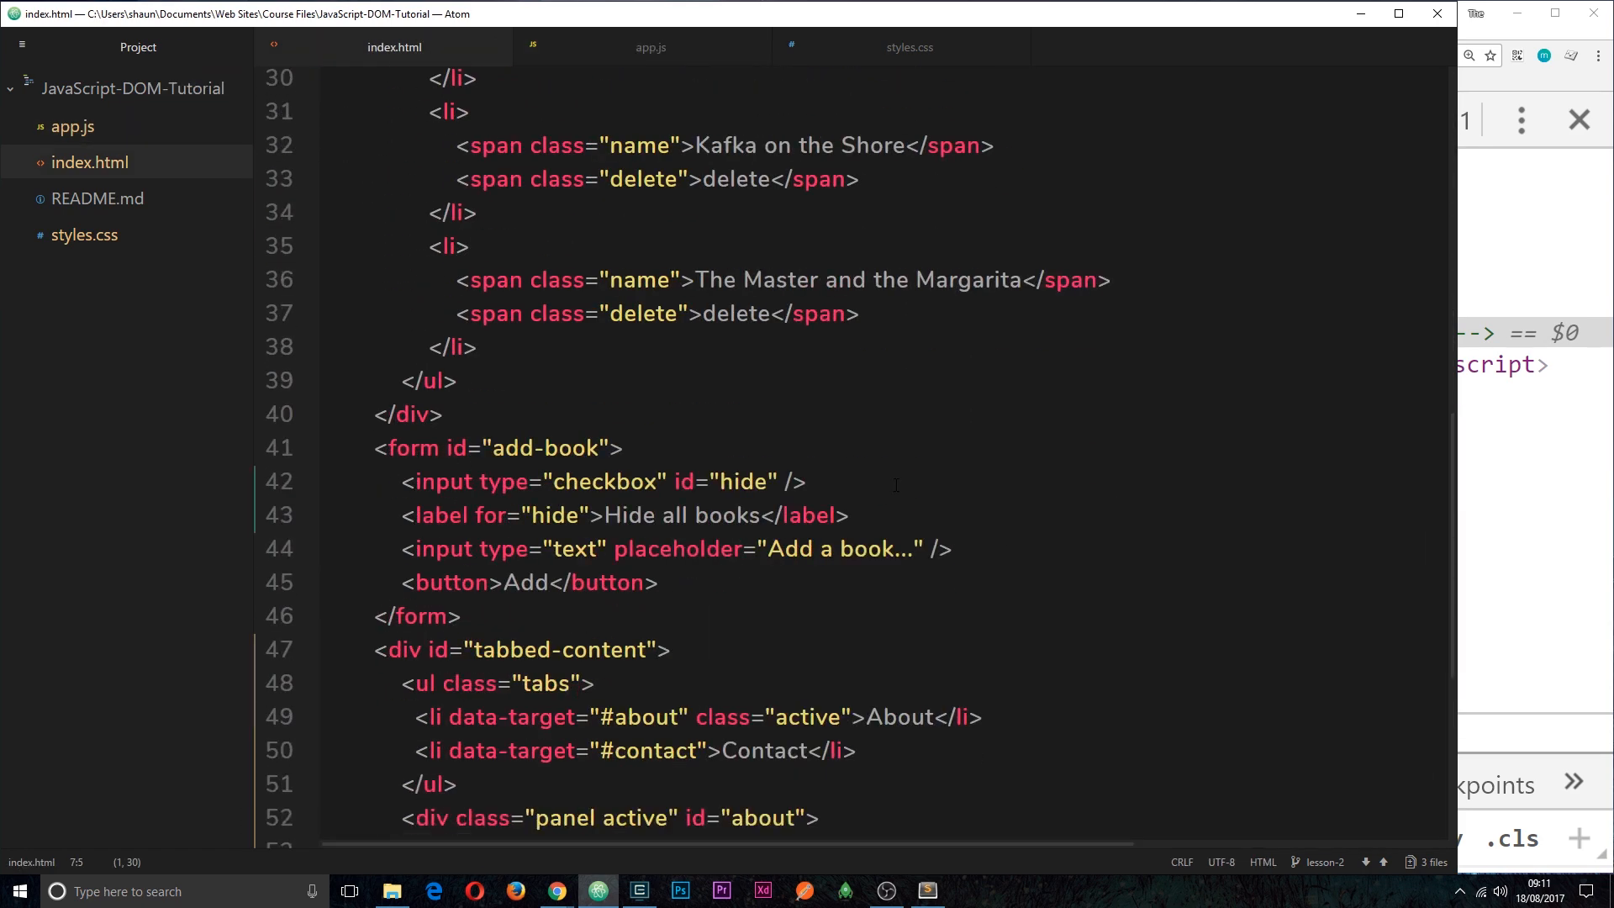
pyautogui.scroll(-3)
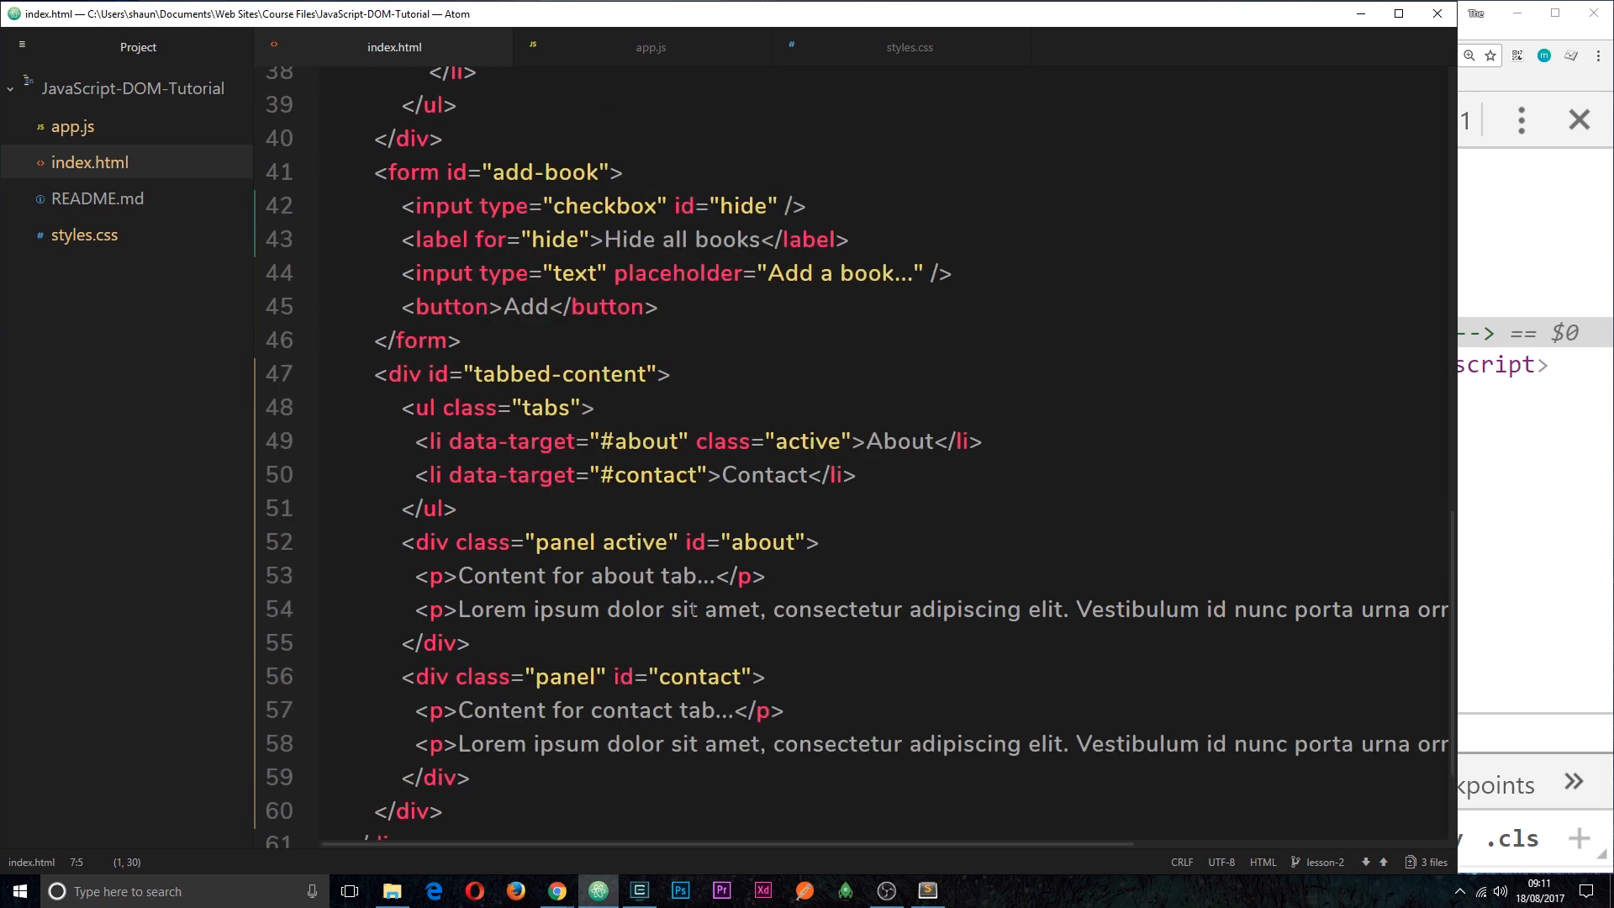
pyautogui.scroll(3)
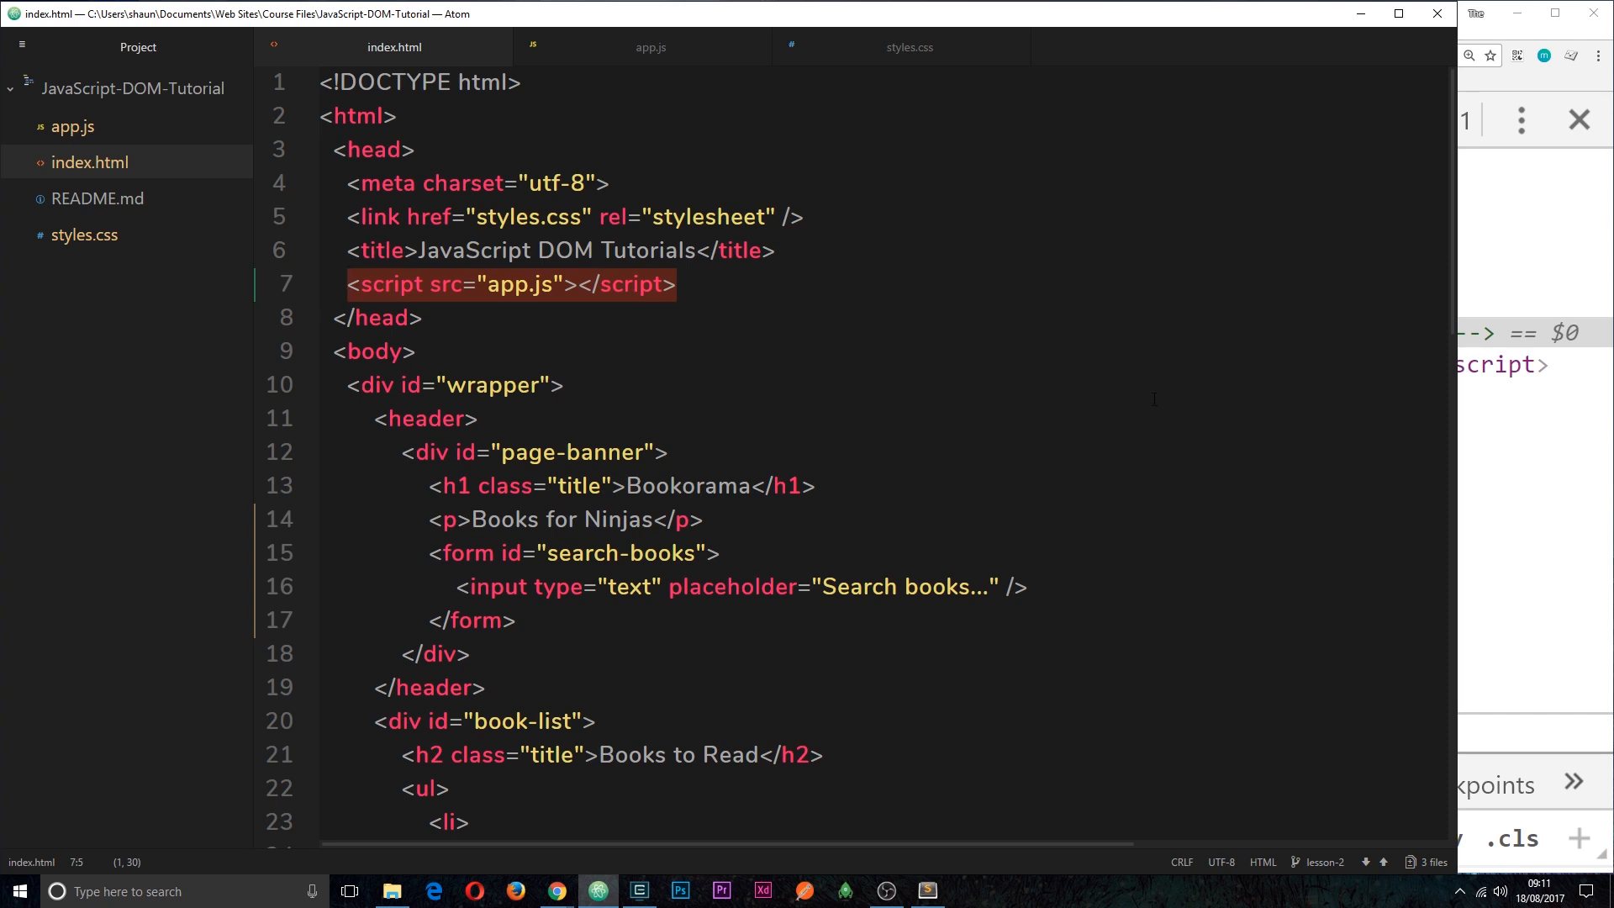
pyautogui.moveTo(1162, 414)
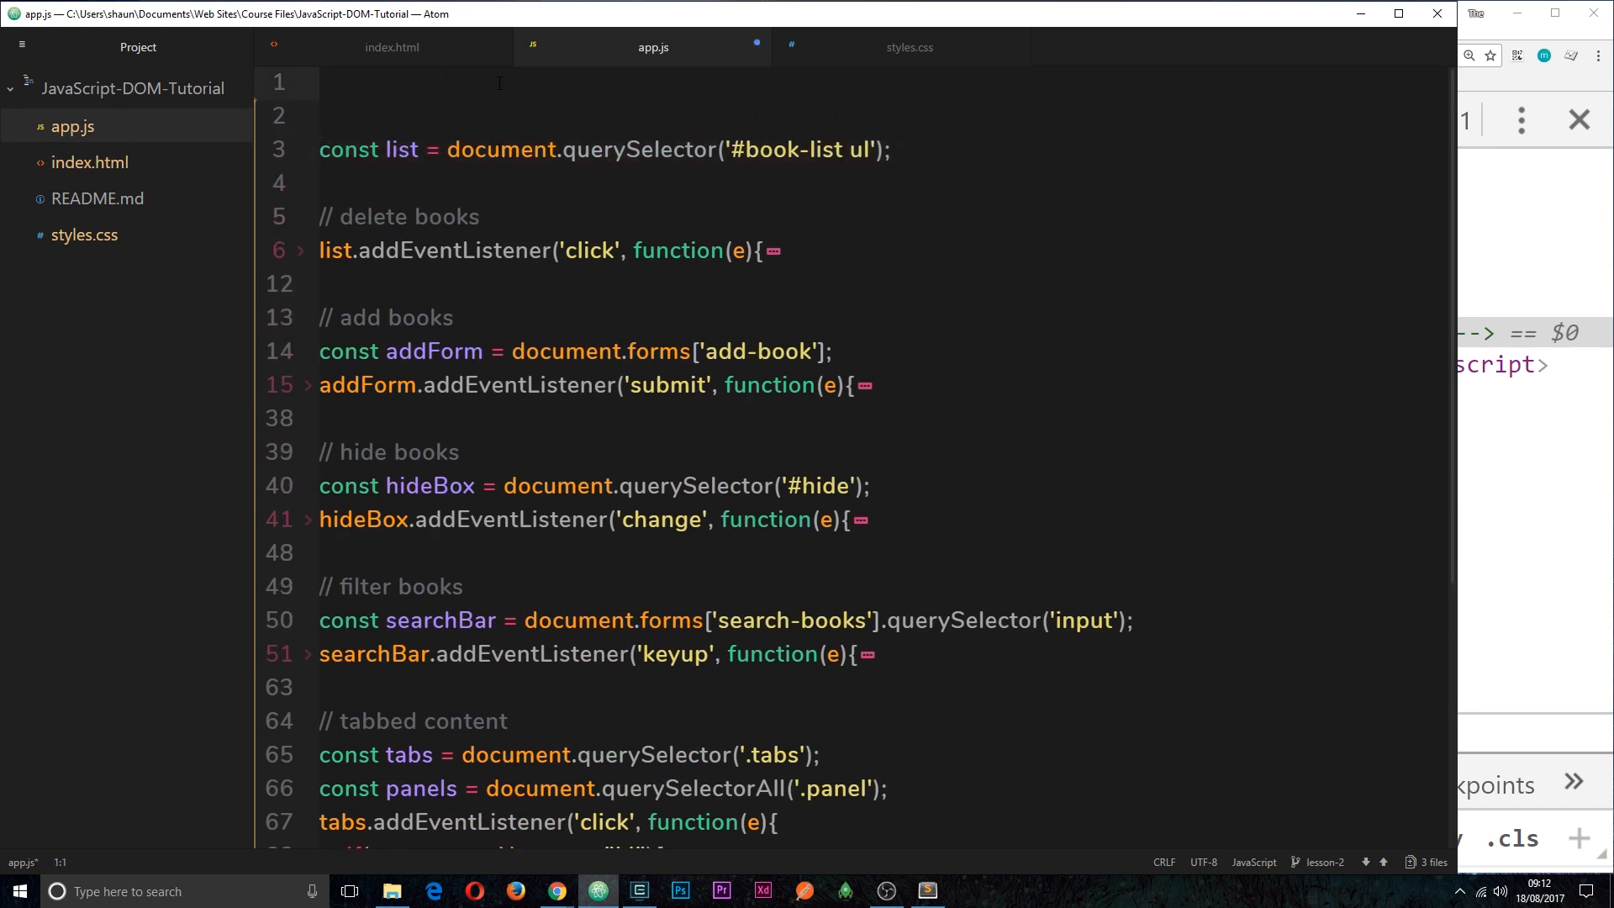
# Step: Write document.addEventListener('DOMContentLoaded', fu on line 1 of app.js
pyautogui.write('document.')
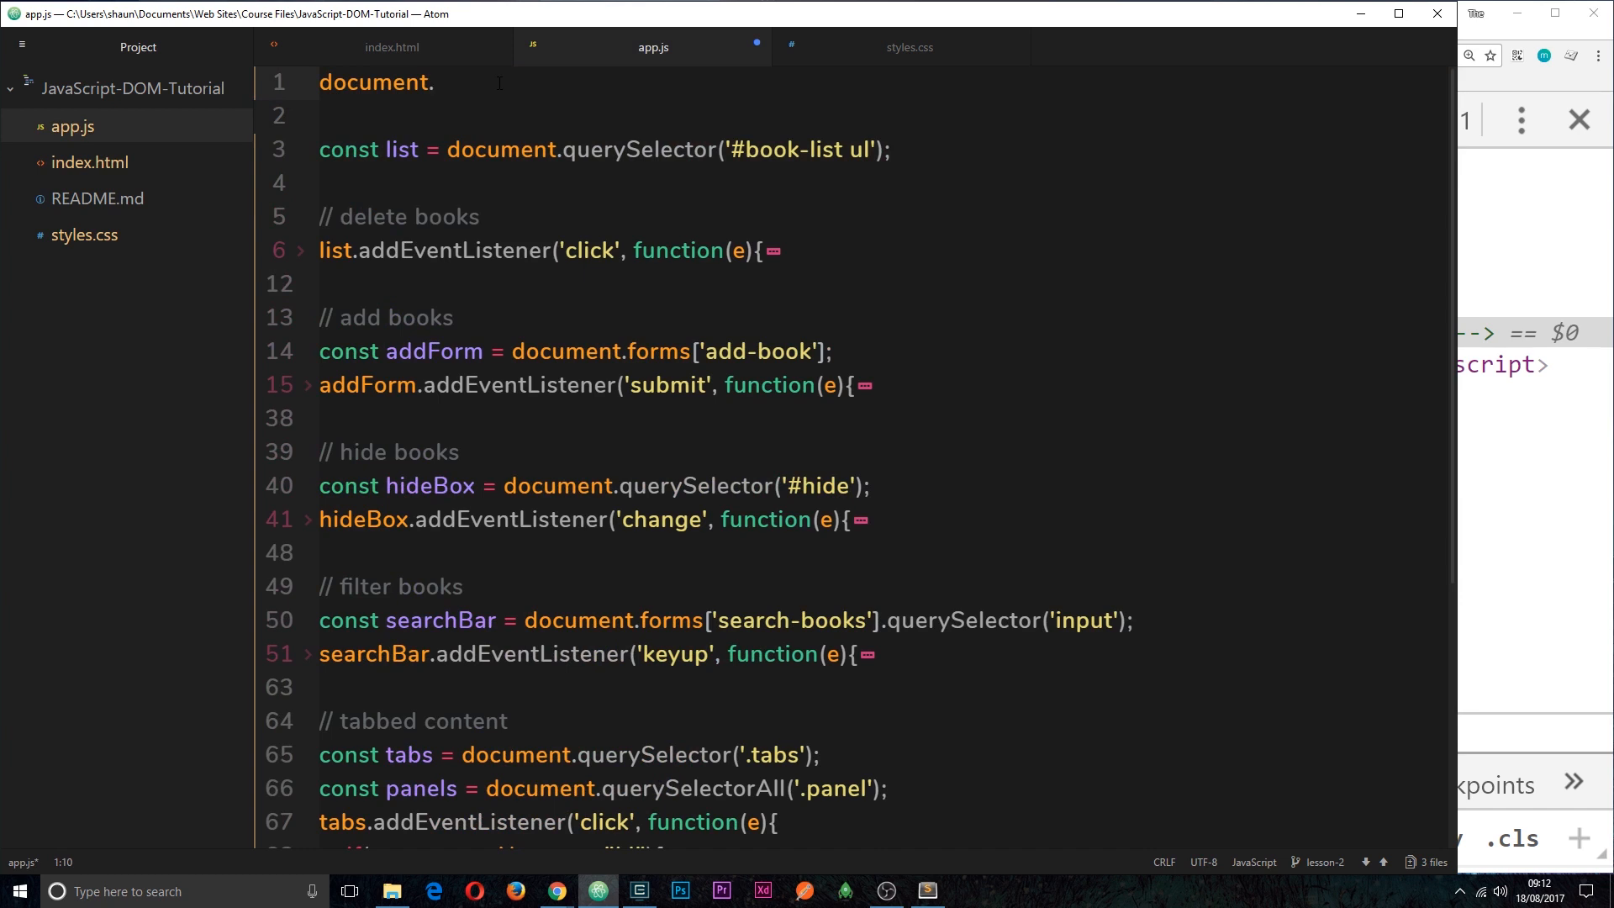
pyautogui.write('ad')
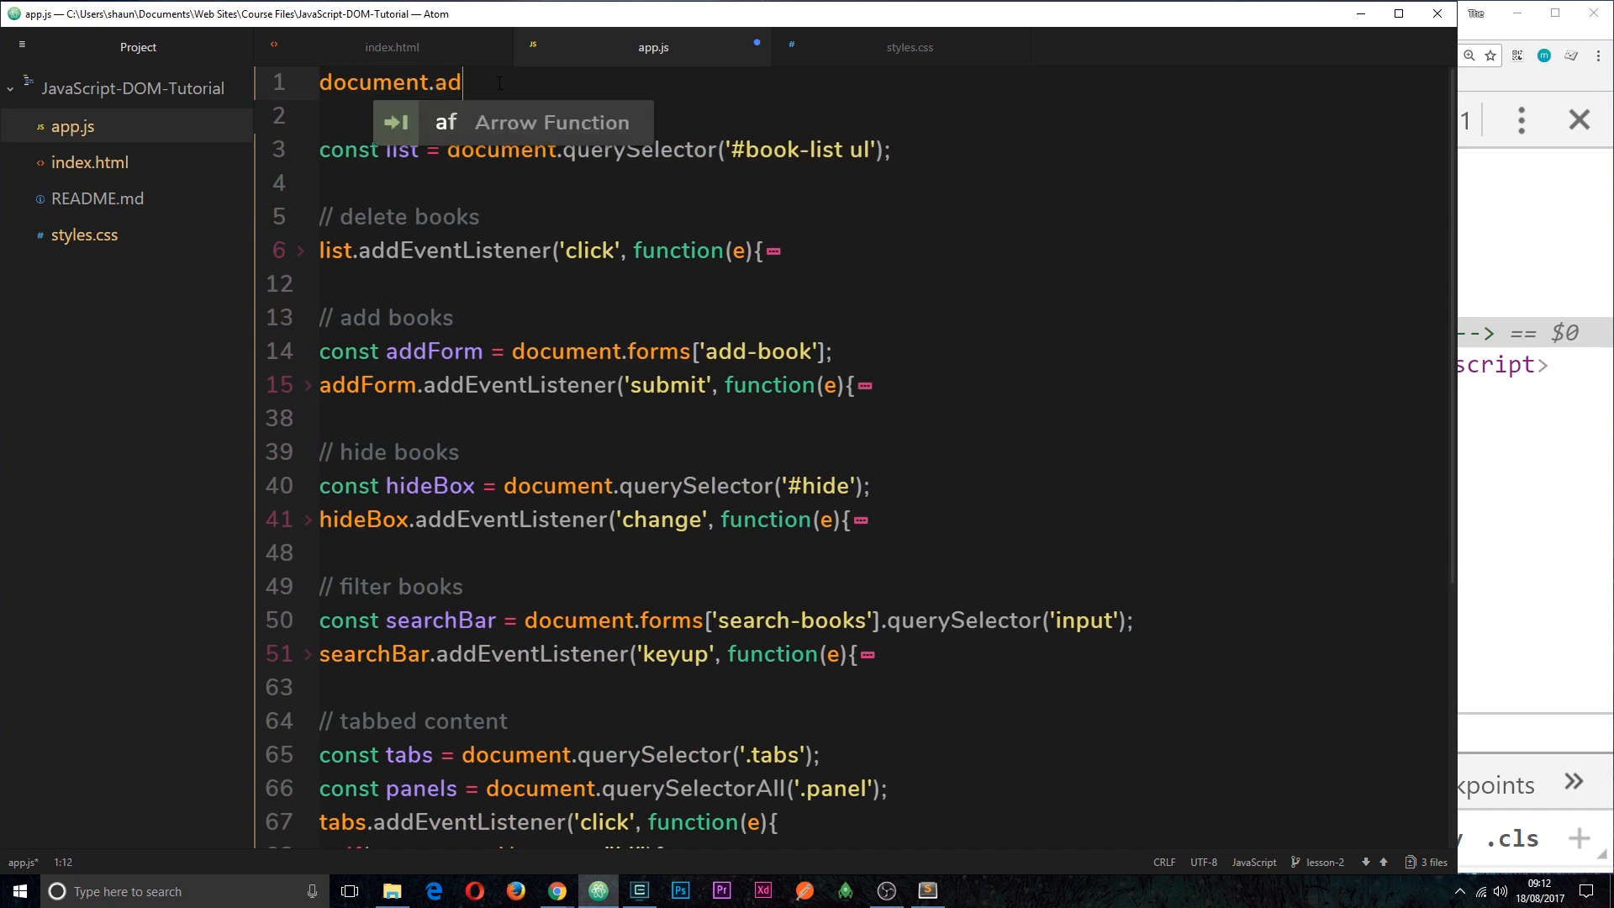
pyautogui.write("dEventListener('D")
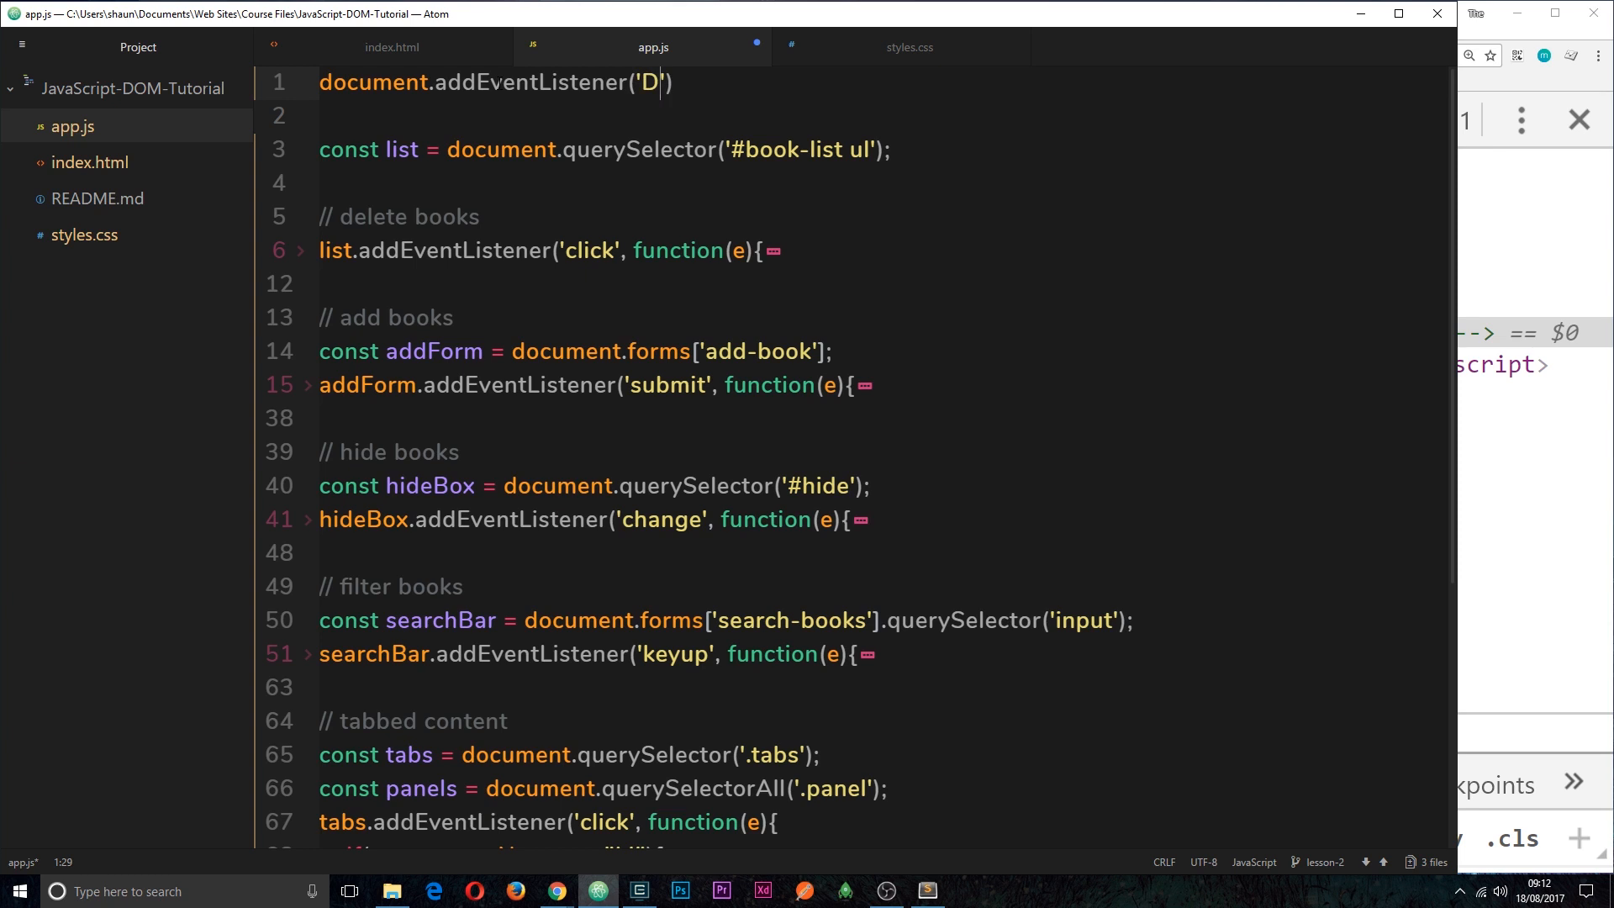
pyautogui.write('OMC')
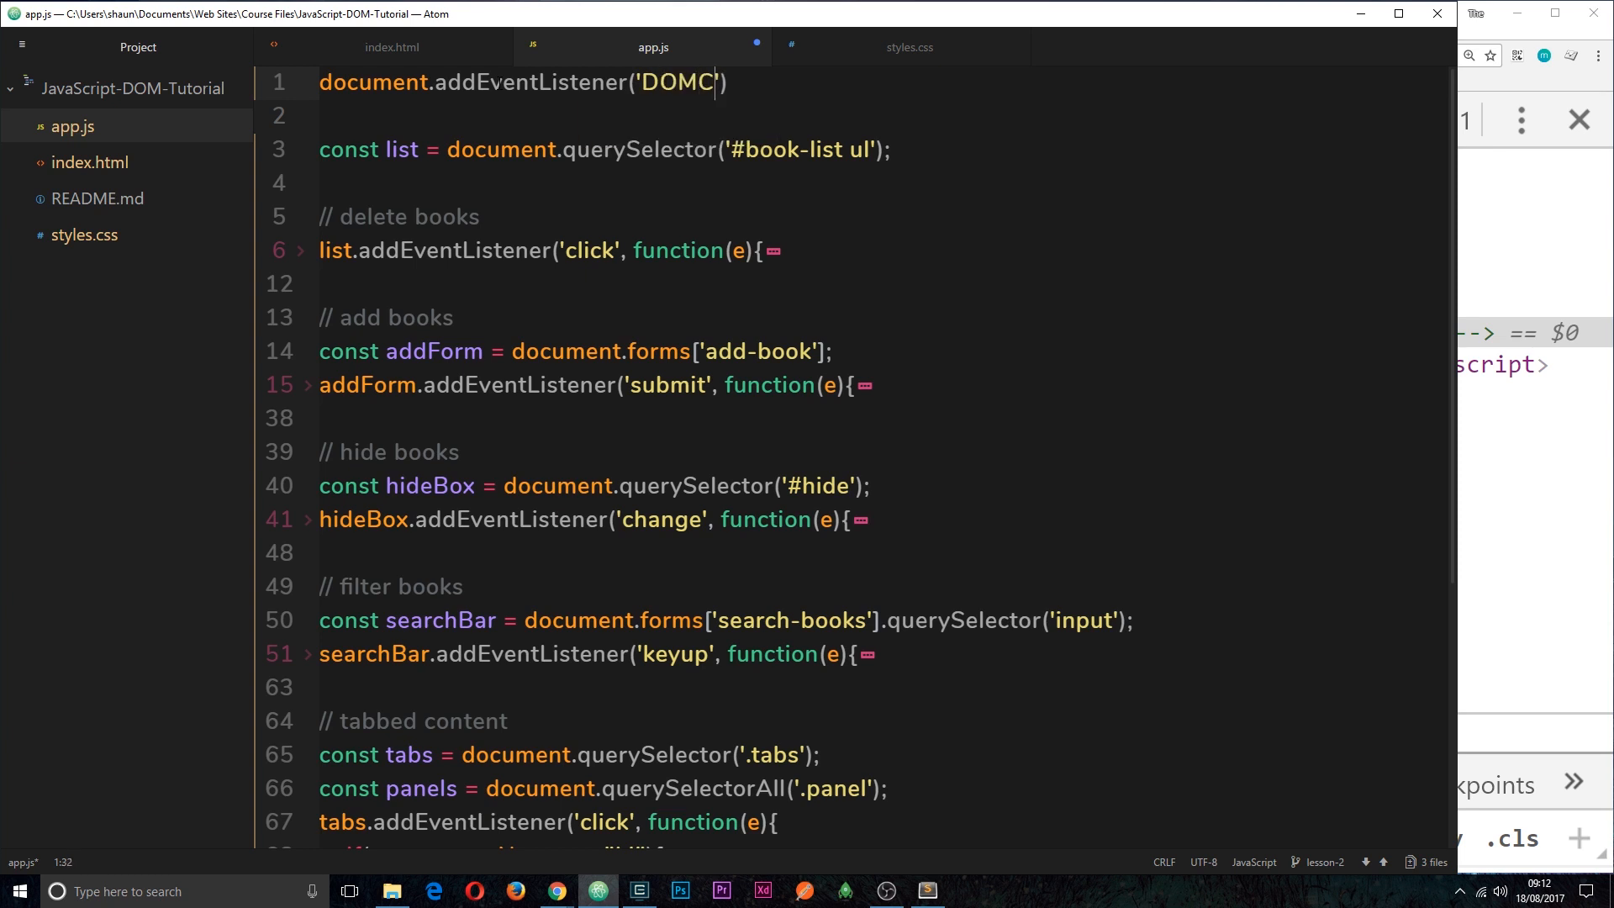
pyautogui.write('ontentL')
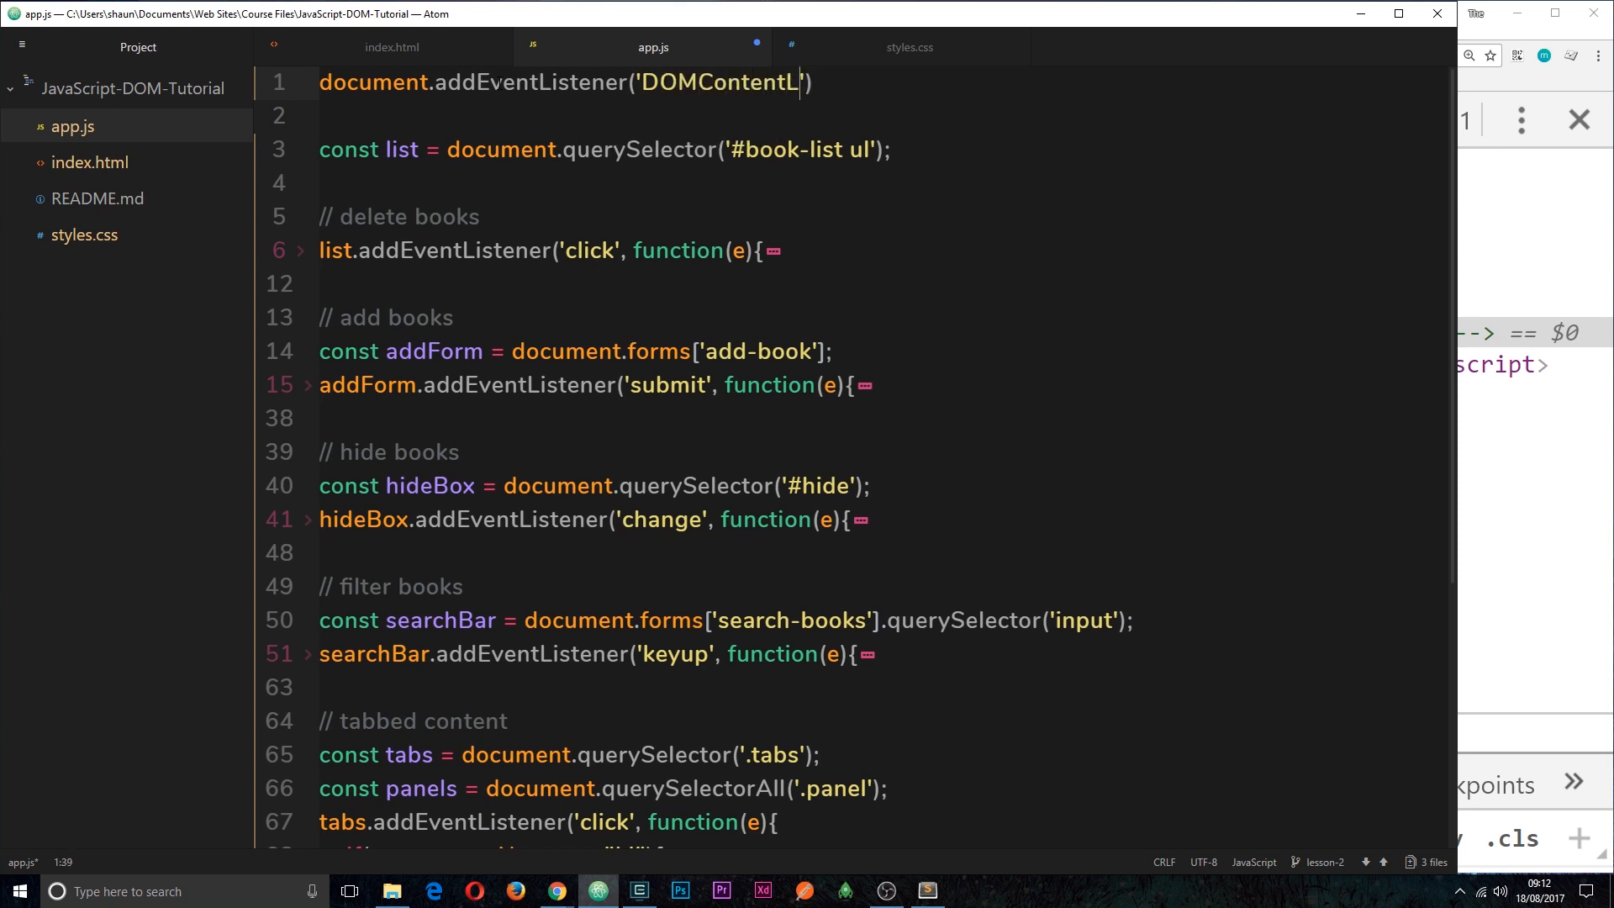
pyautogui.write('oaded')
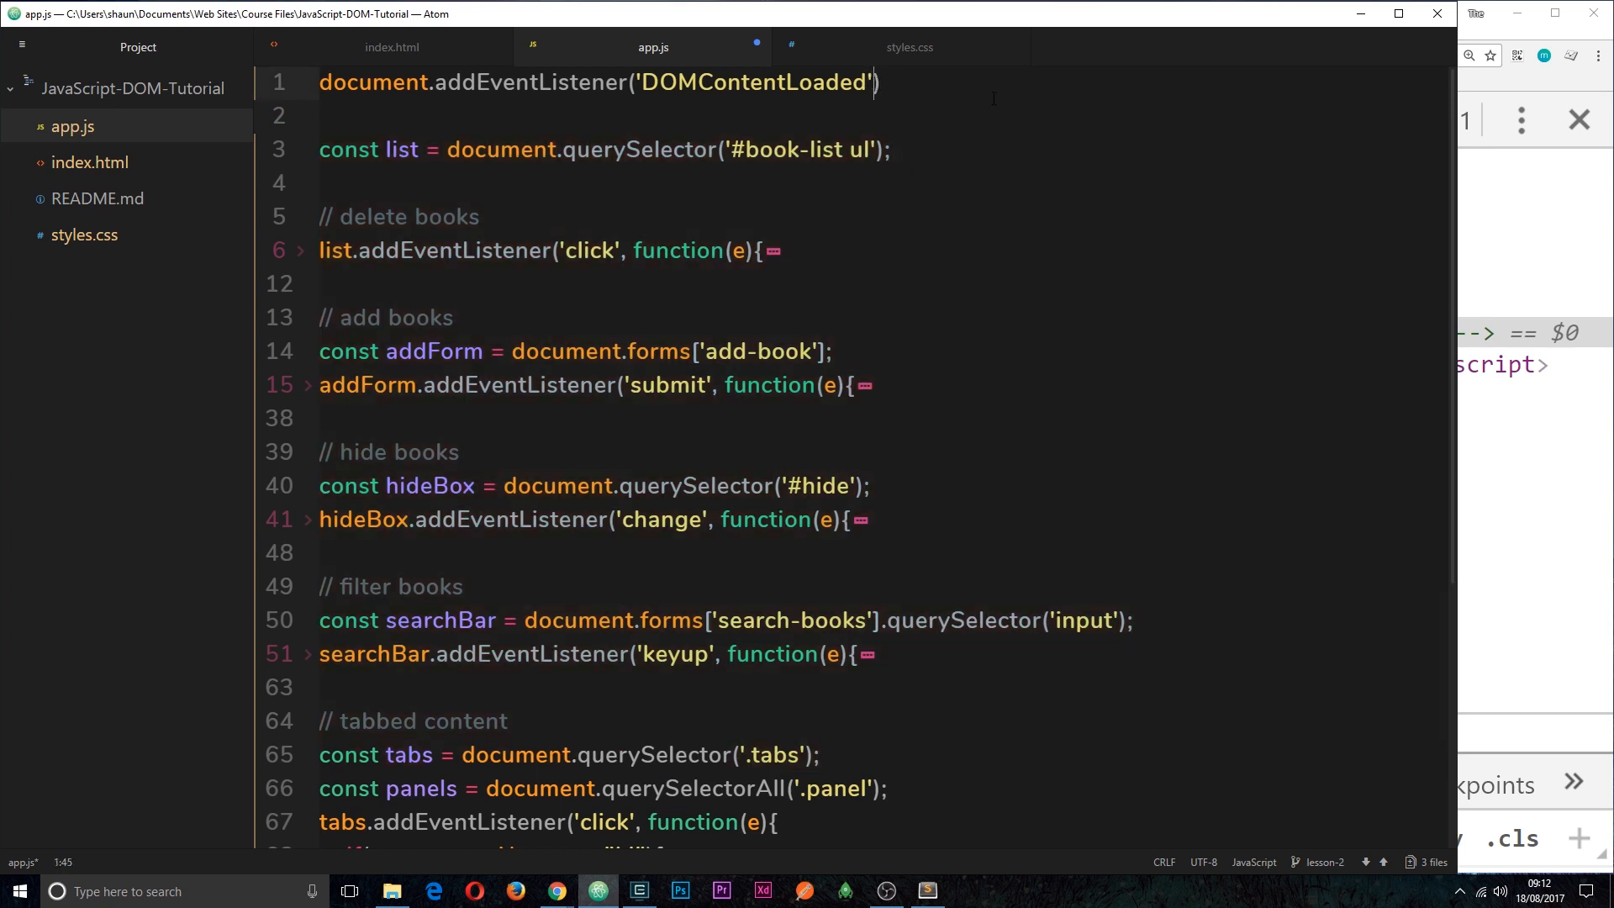
pyautogui.write(', function(')
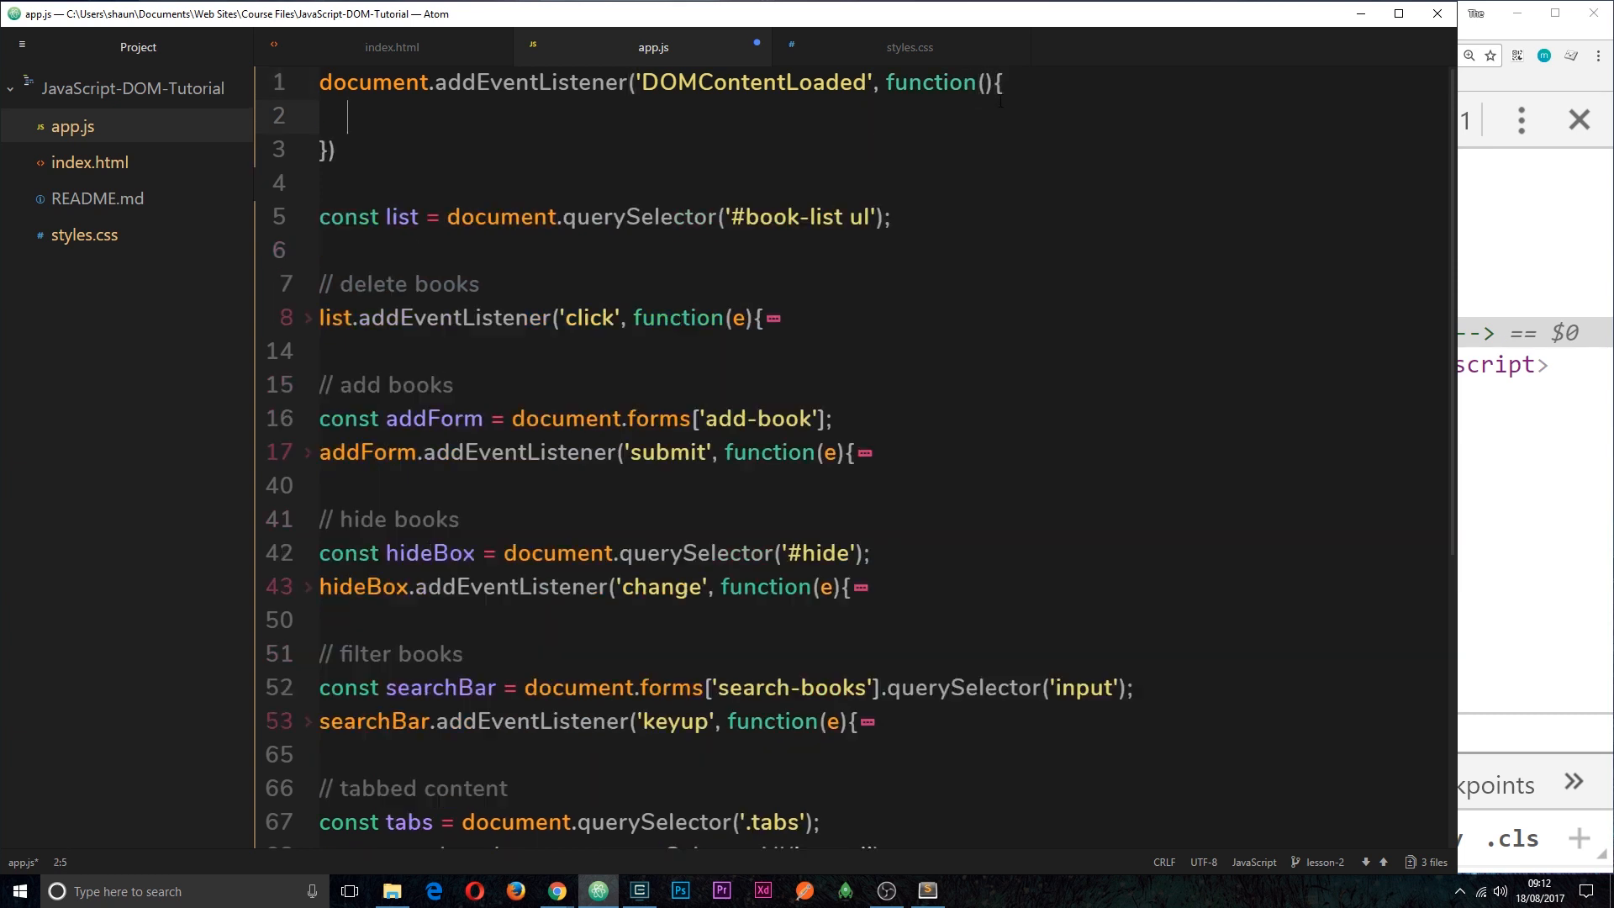
# Step: Move the existing book-list handlers inside the DOMContentLoaded callback body, indented
pyautogui.press('enter')
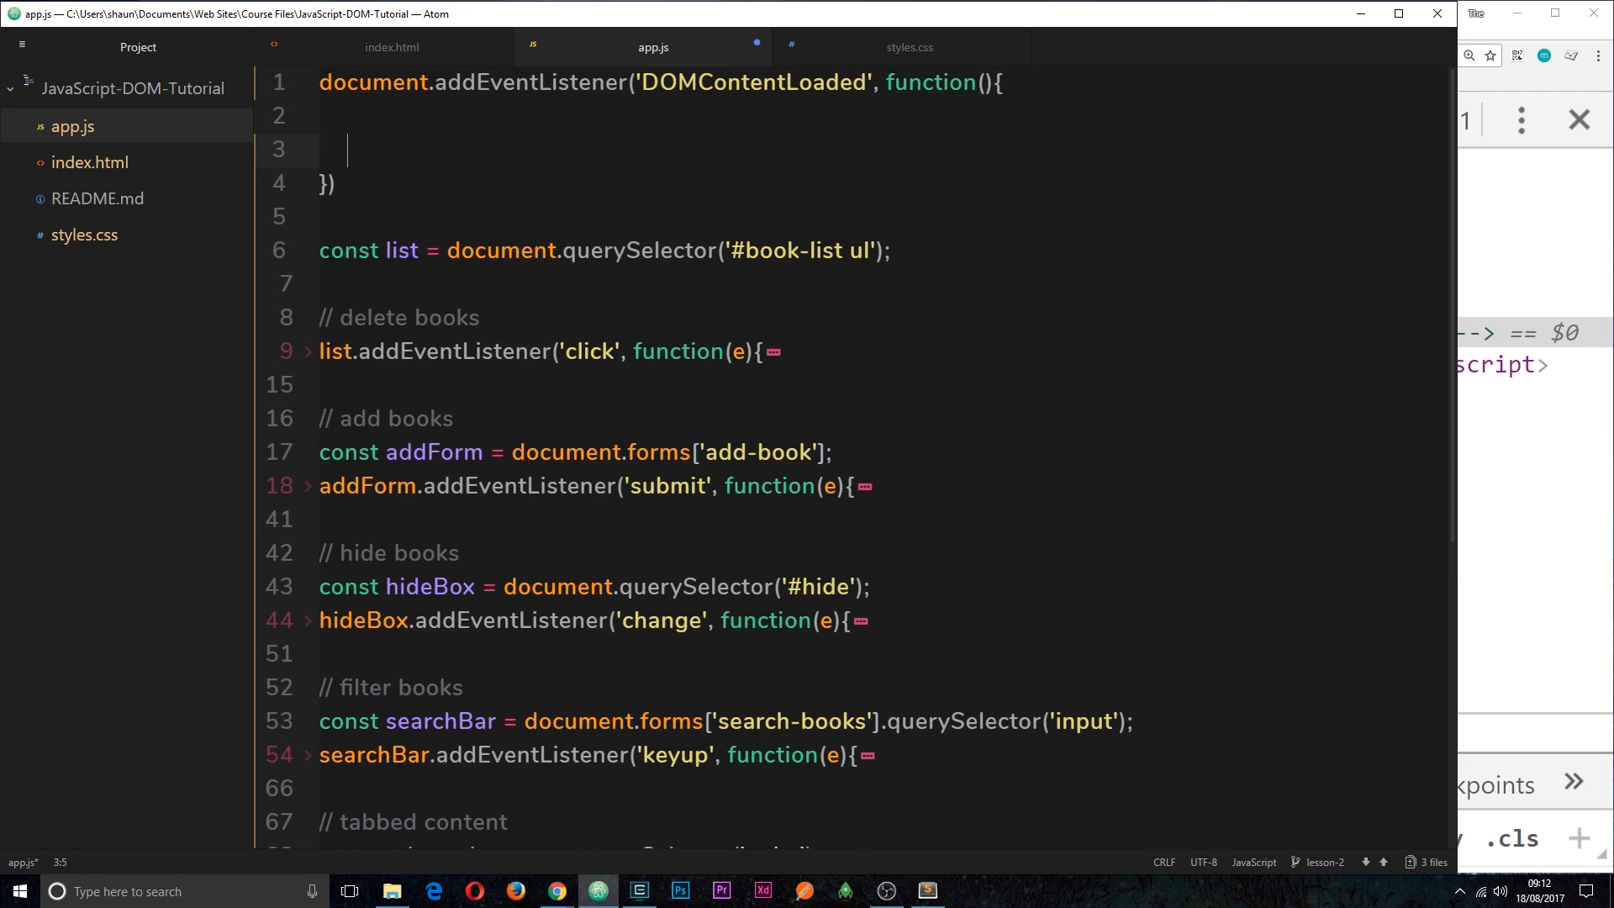
pyautogui.scroll(-3)
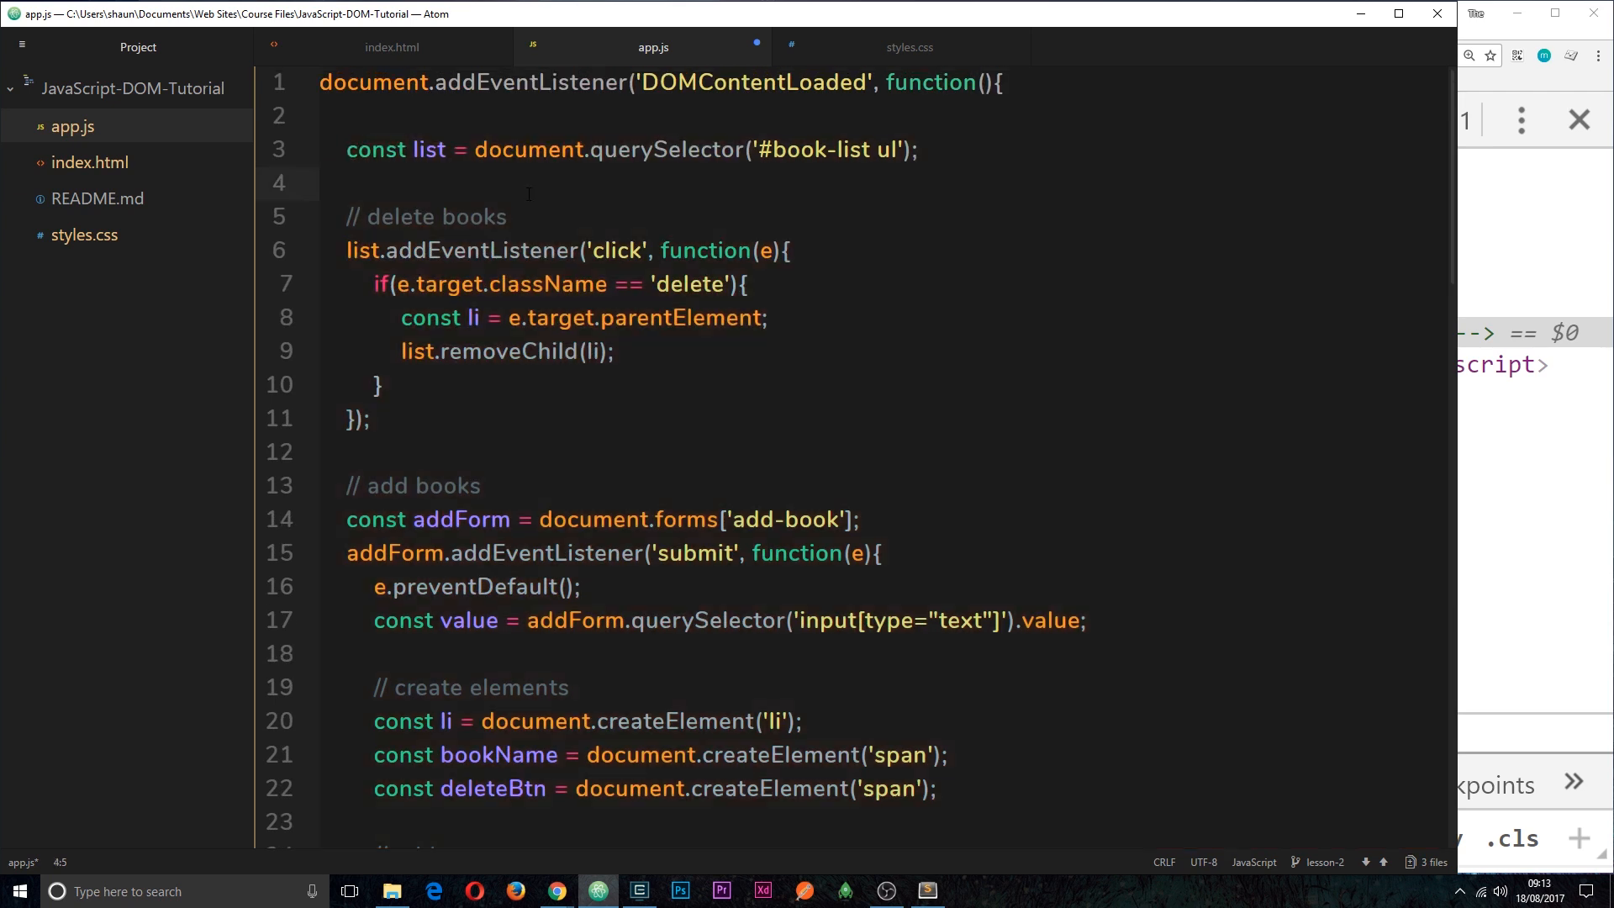
pyautogui.scroll(-3)
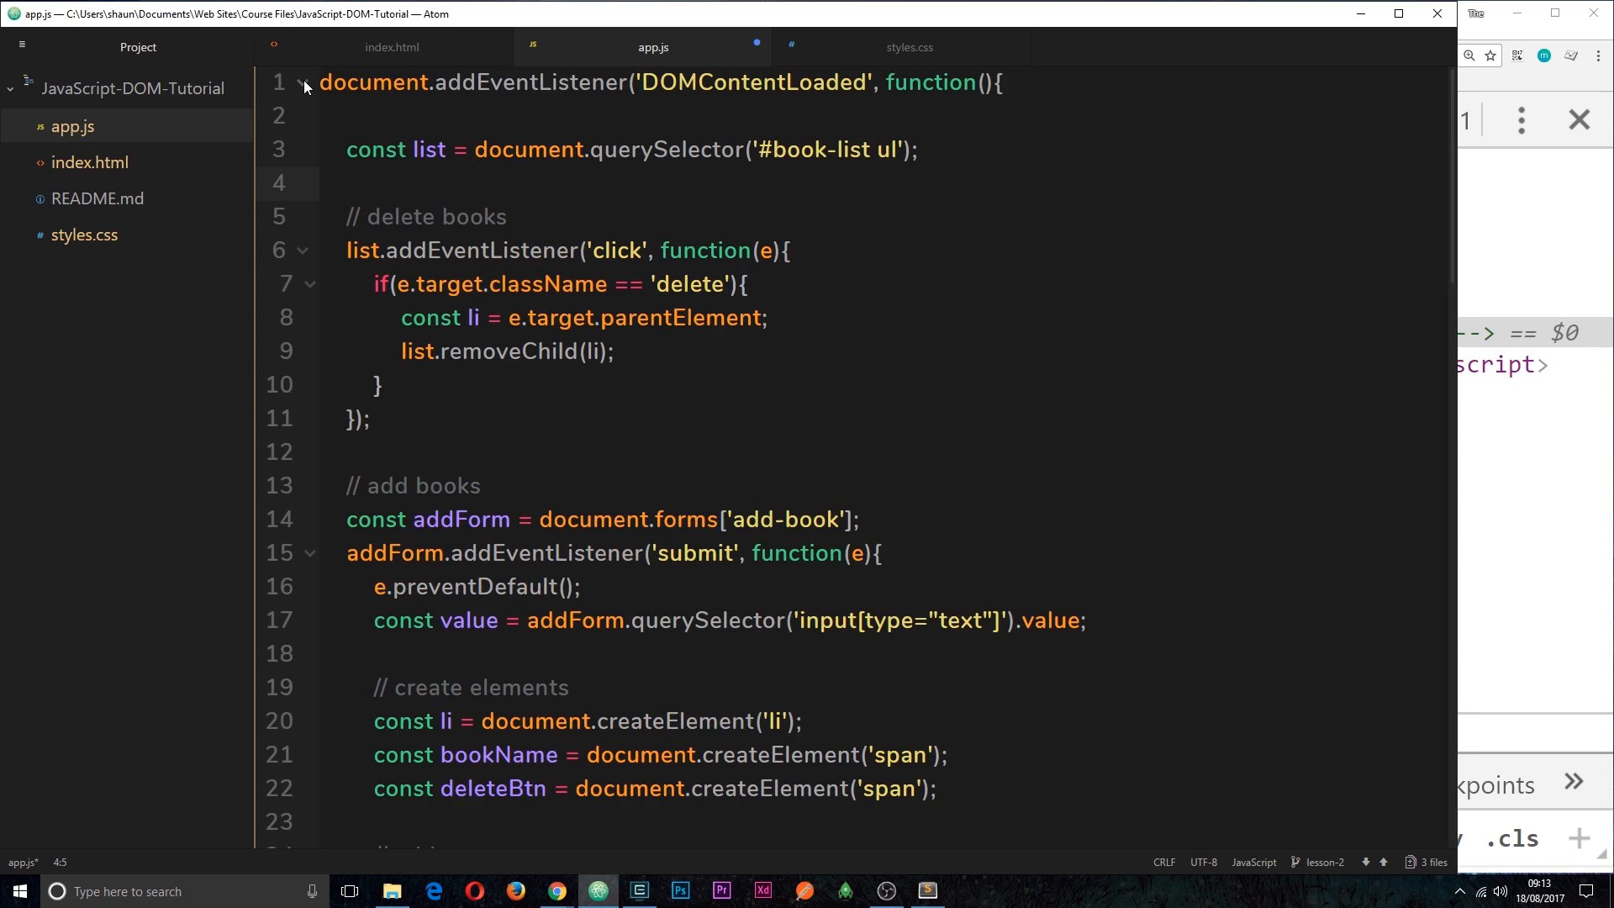
pyautogui.click(745, 284)
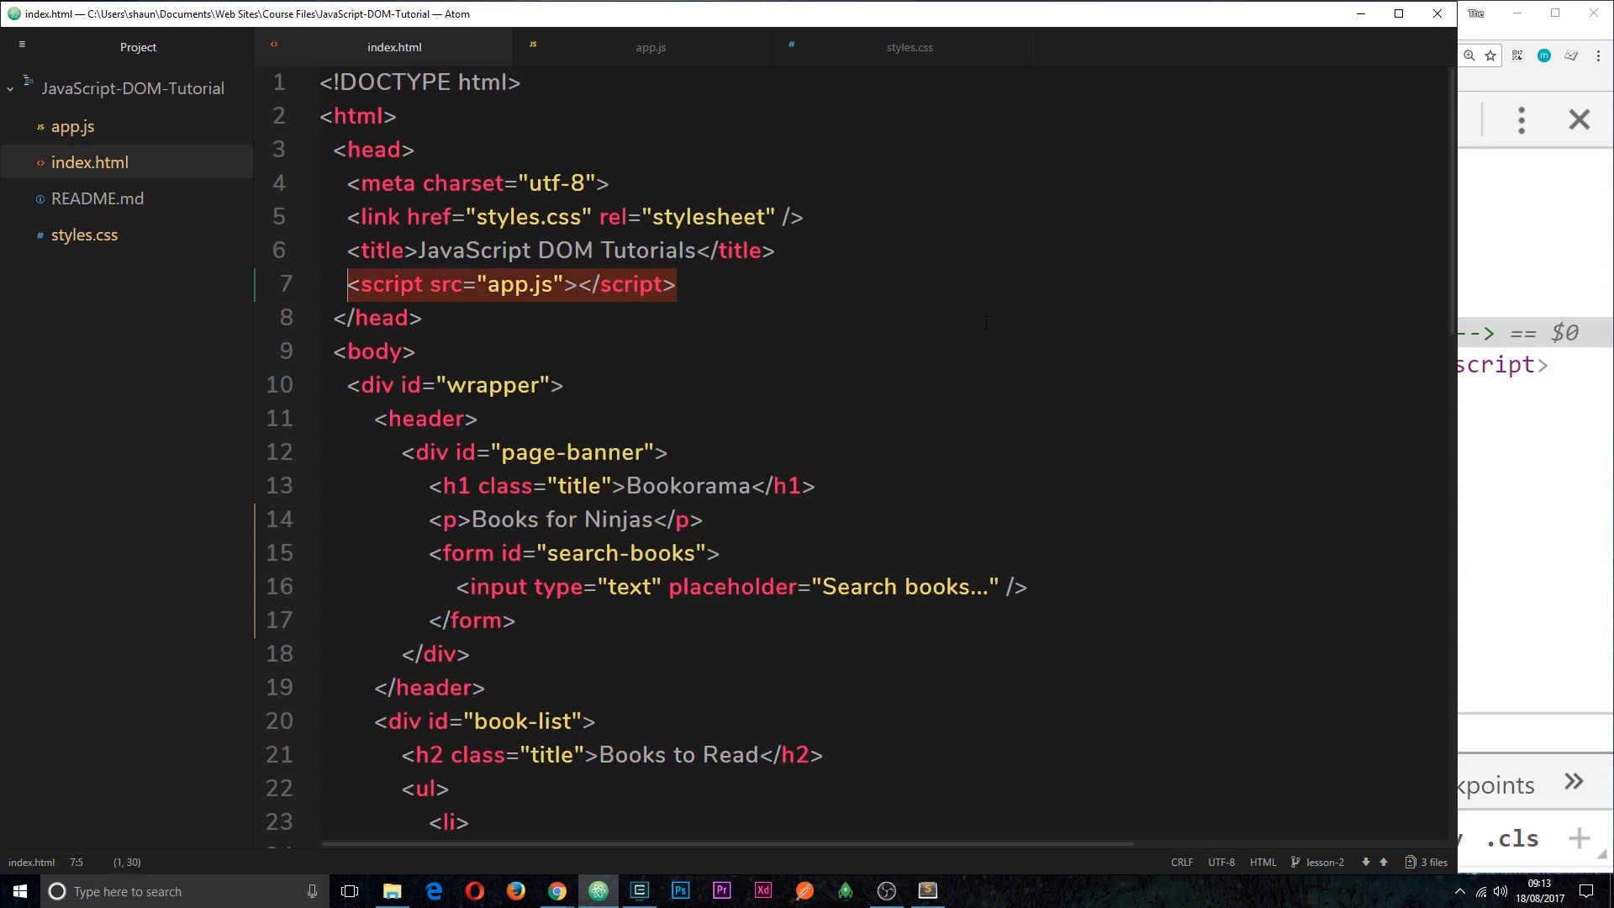
# Step: Reload Bookorama and delete Name of the Wind and Kafka on the Shore
pyautogui.click(555, 891)
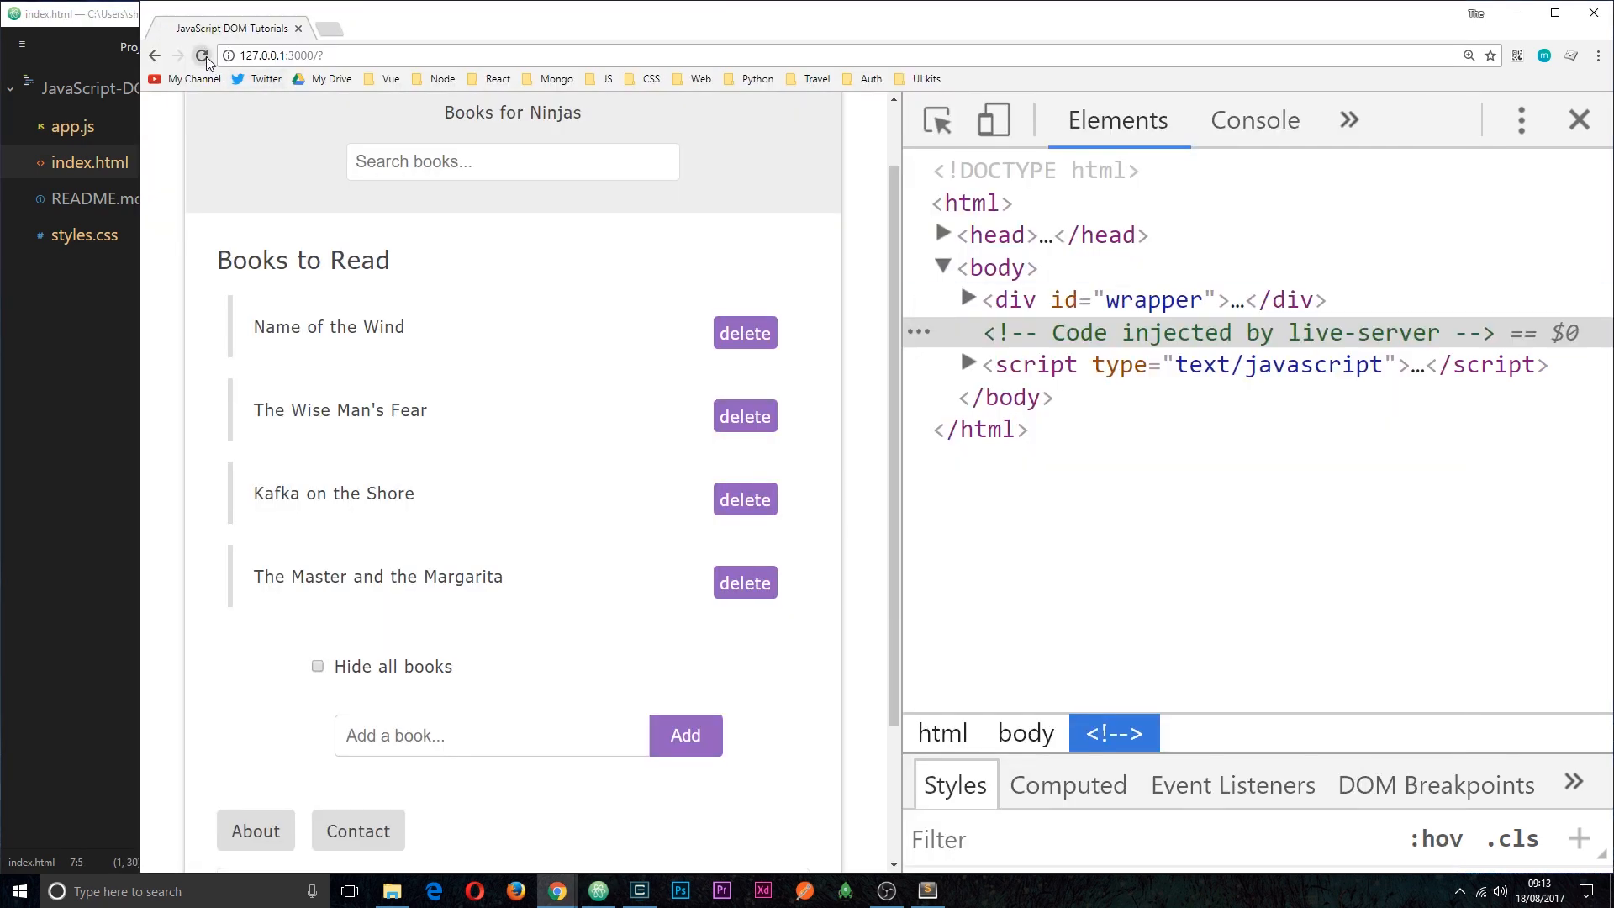
pyautogui.click(745, 333)
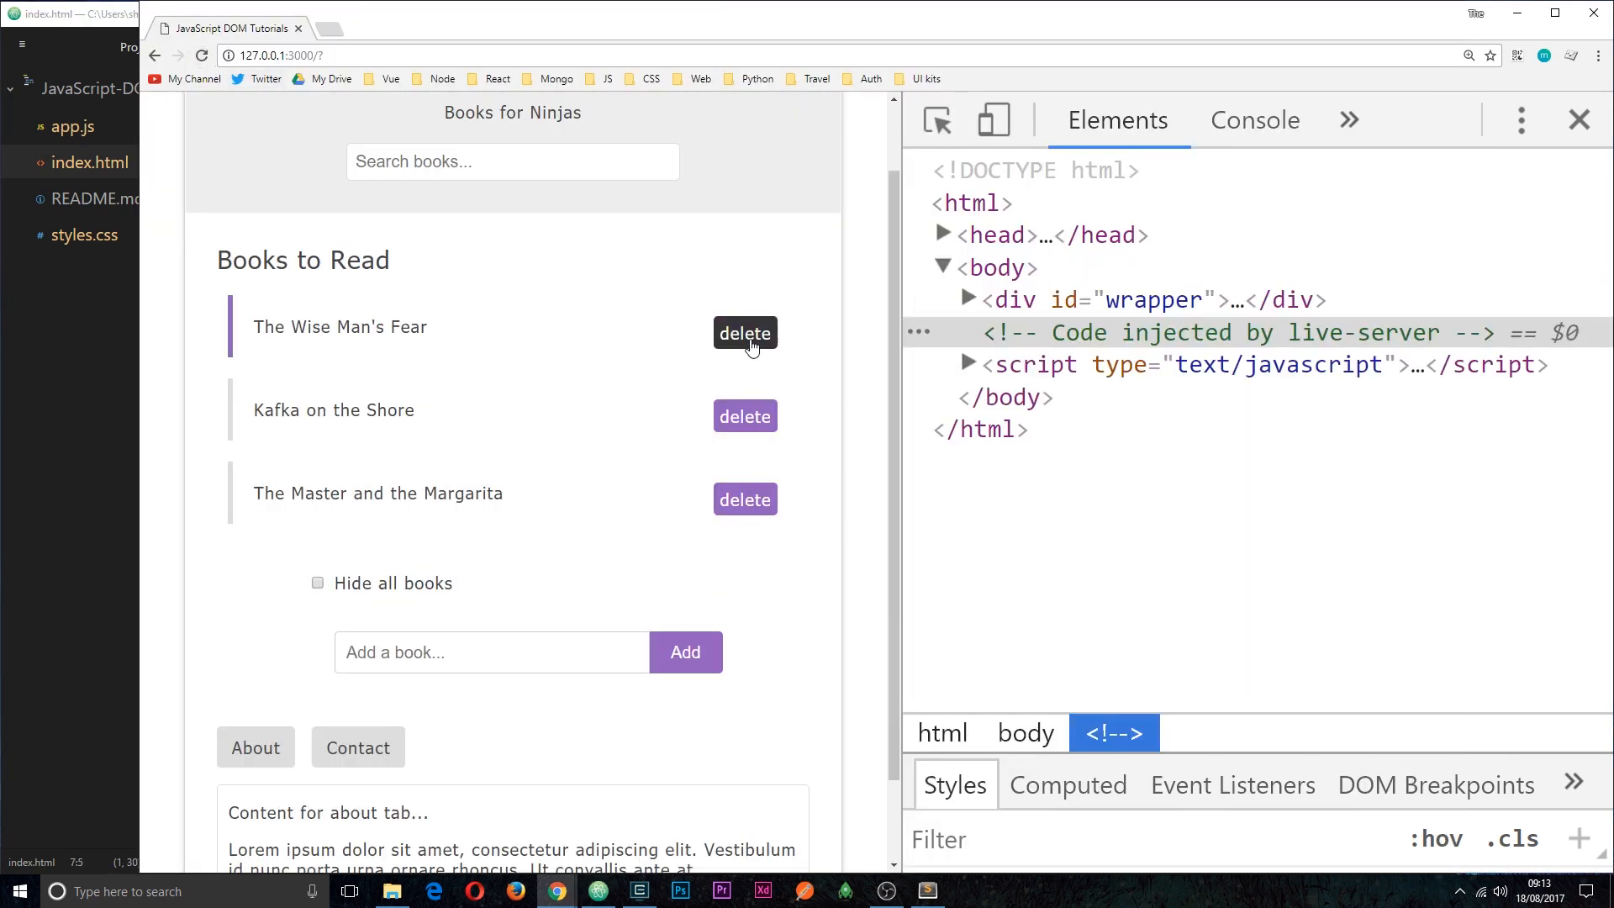
pyautogui.click(745, 416)
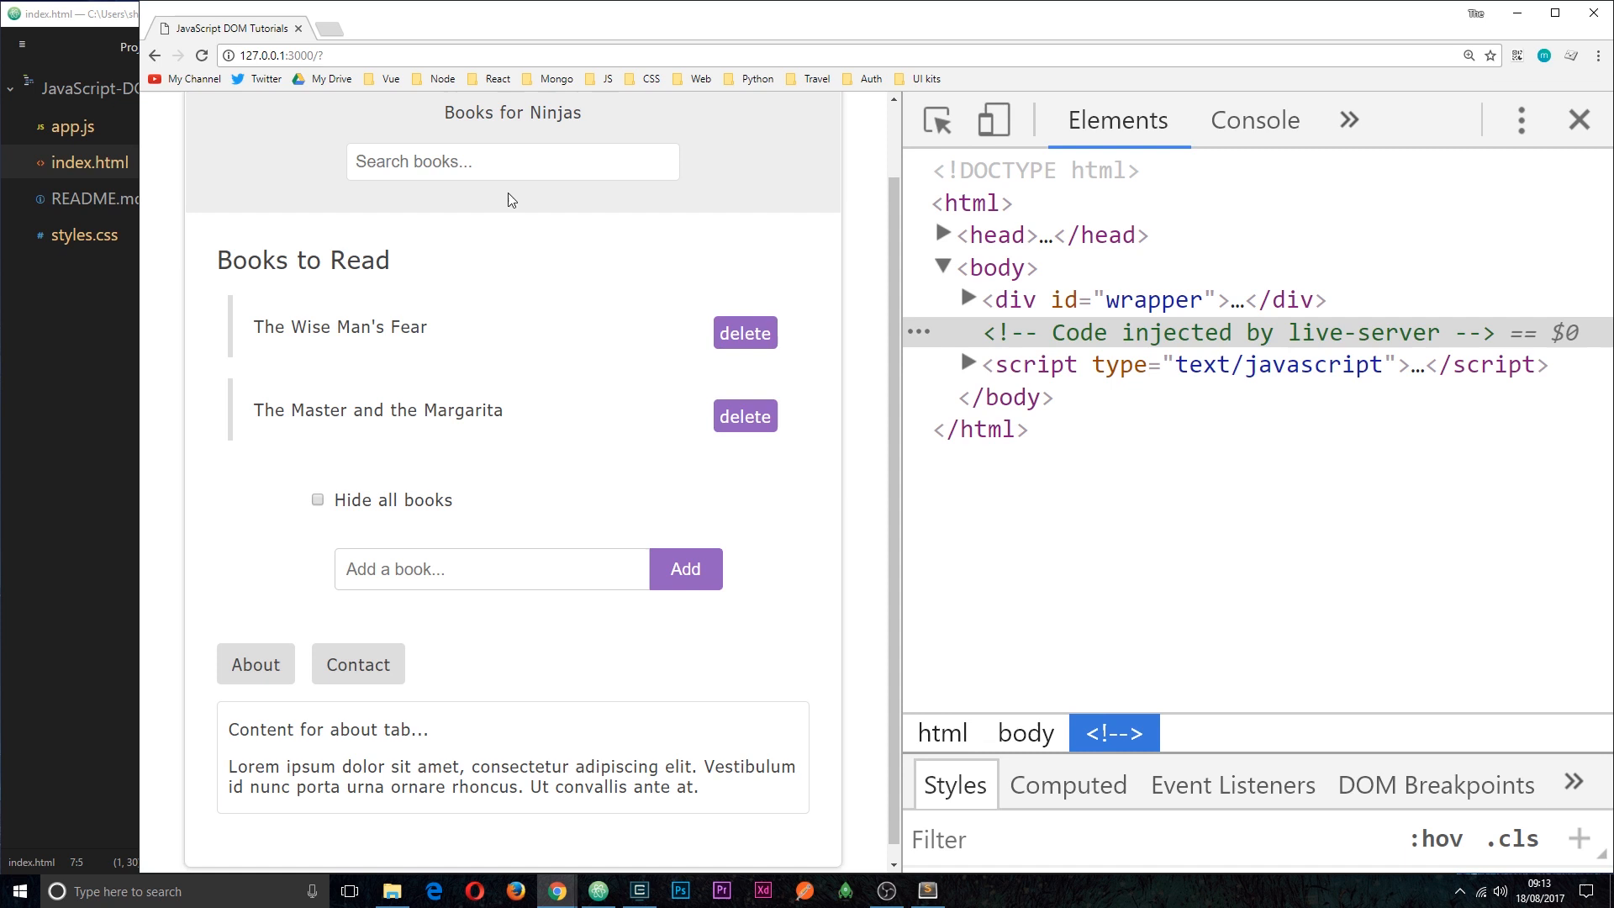
# Step: Filter the book list by 'wi' and start adding a test book
pyautogui.click(511, 162)
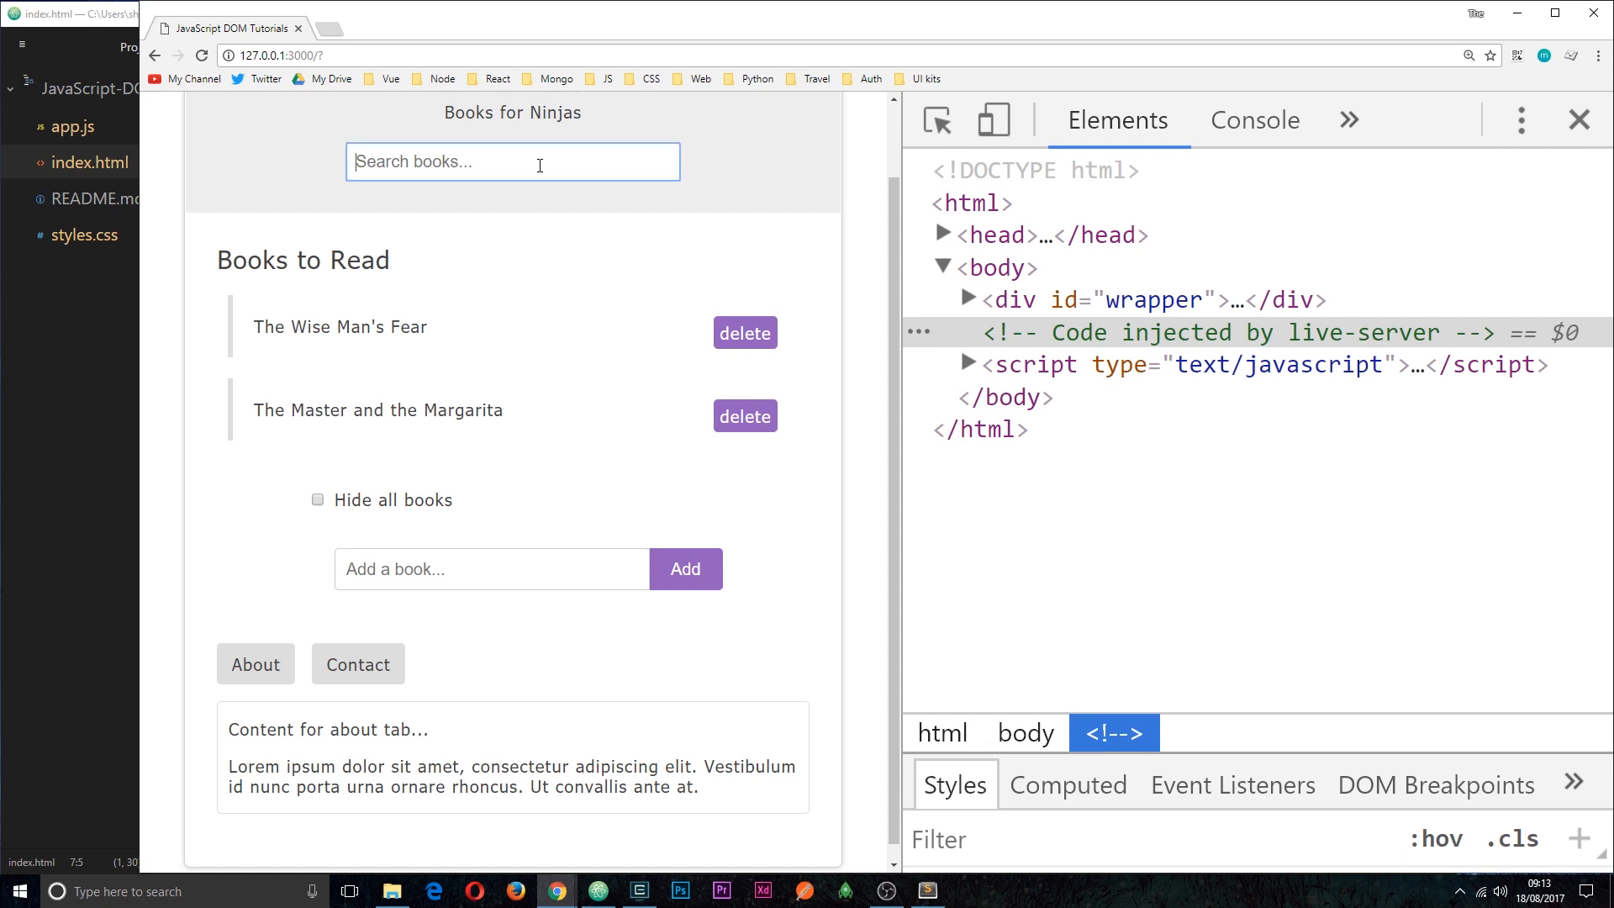
pyautogui.write('wi')
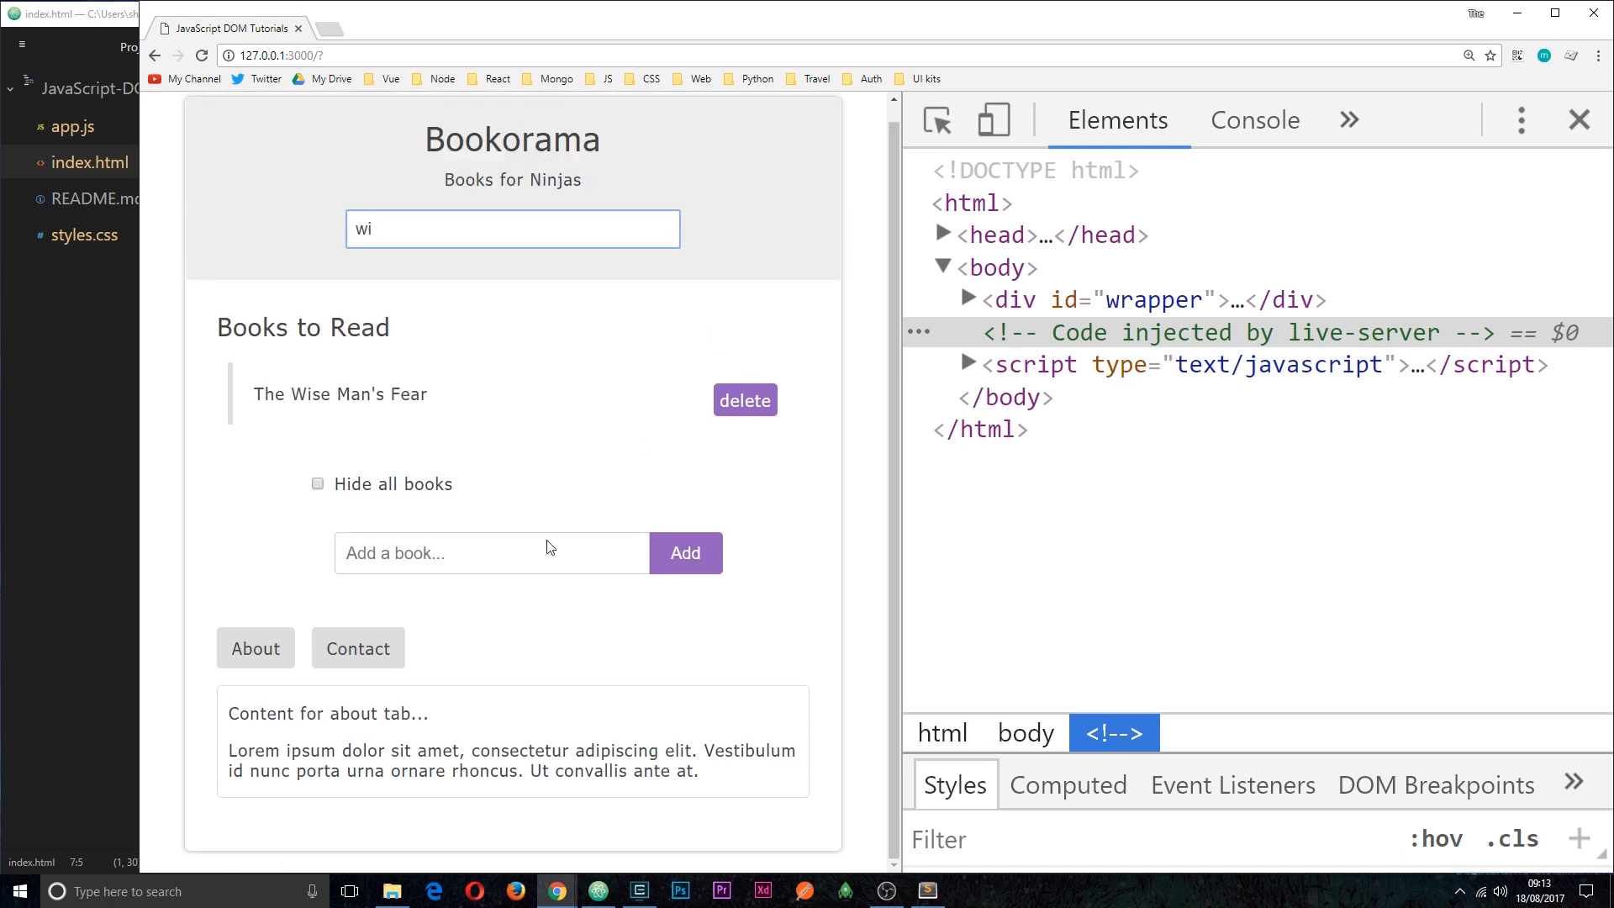
pyautogui.click(684, 553)
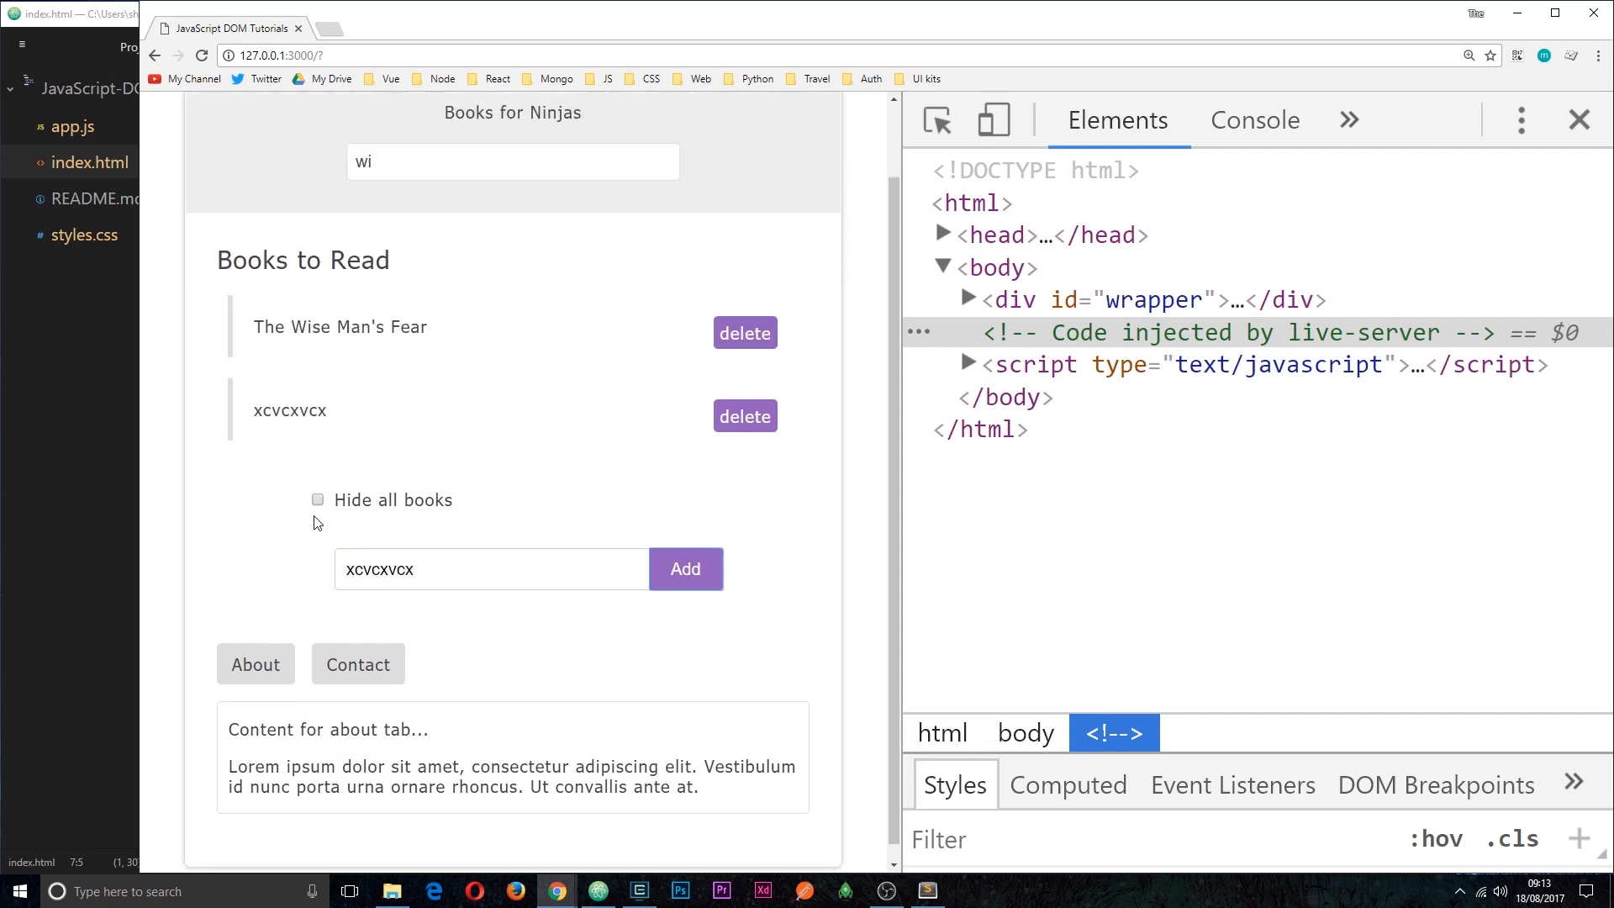